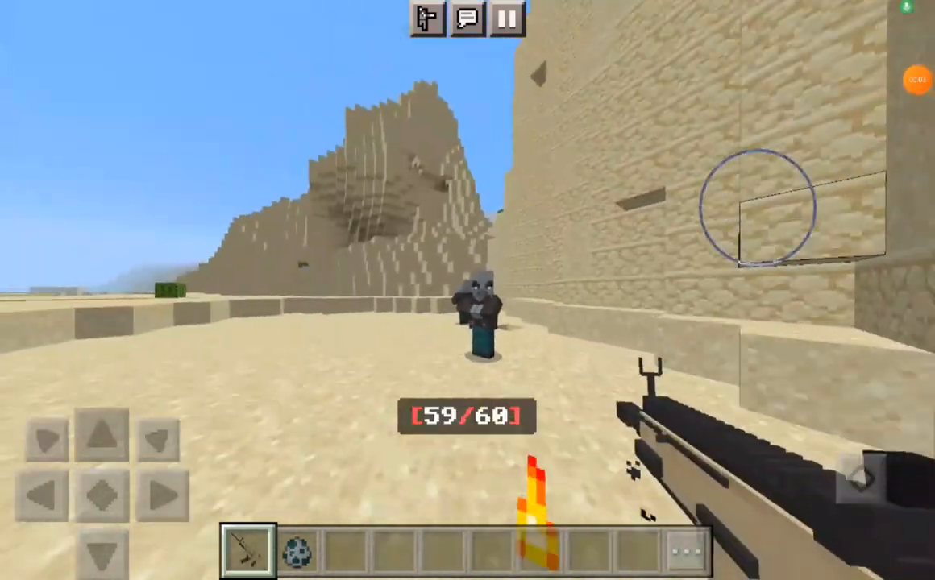
- Fire the AK-47 at the mobs ahead, then scroll down
left_click(859, 488)
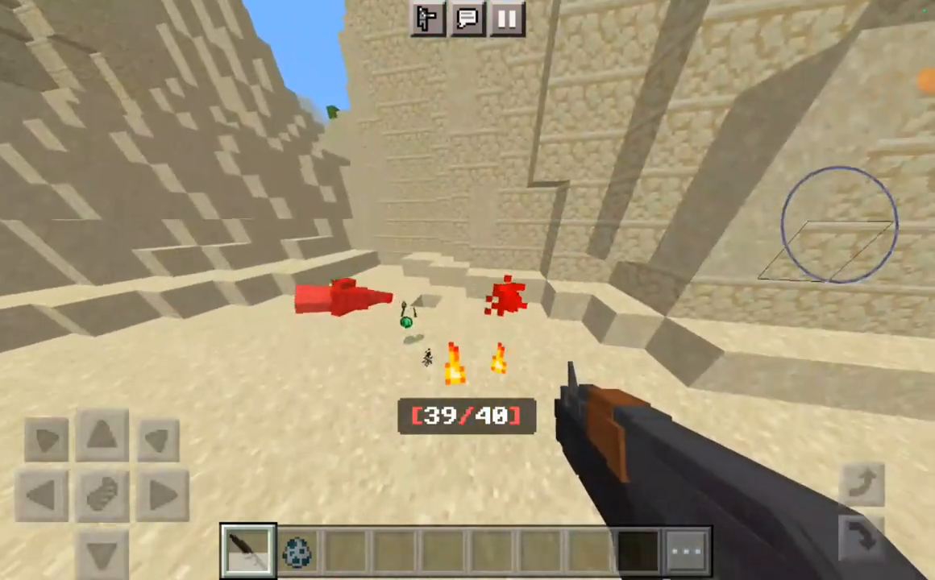
left_click(342, 560)
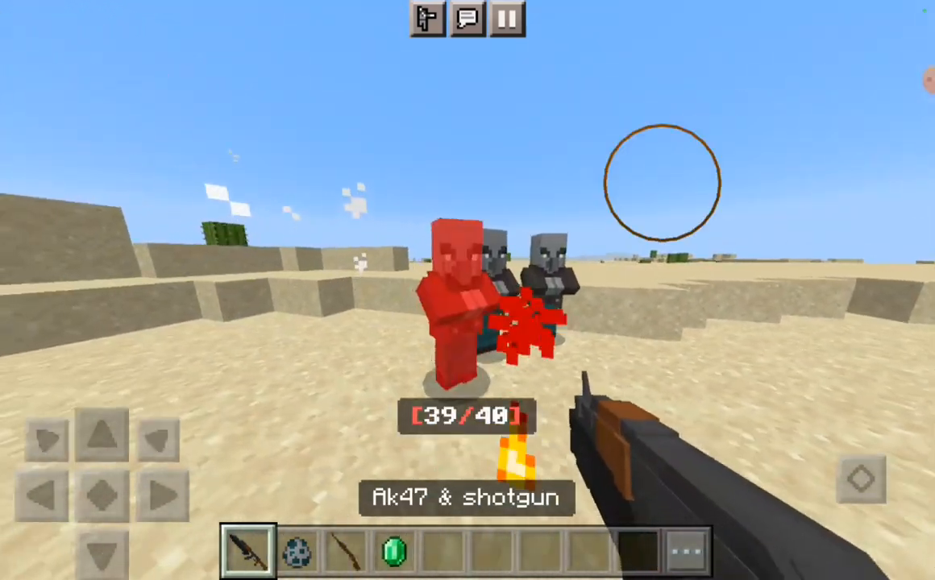
left_click(345, 559)
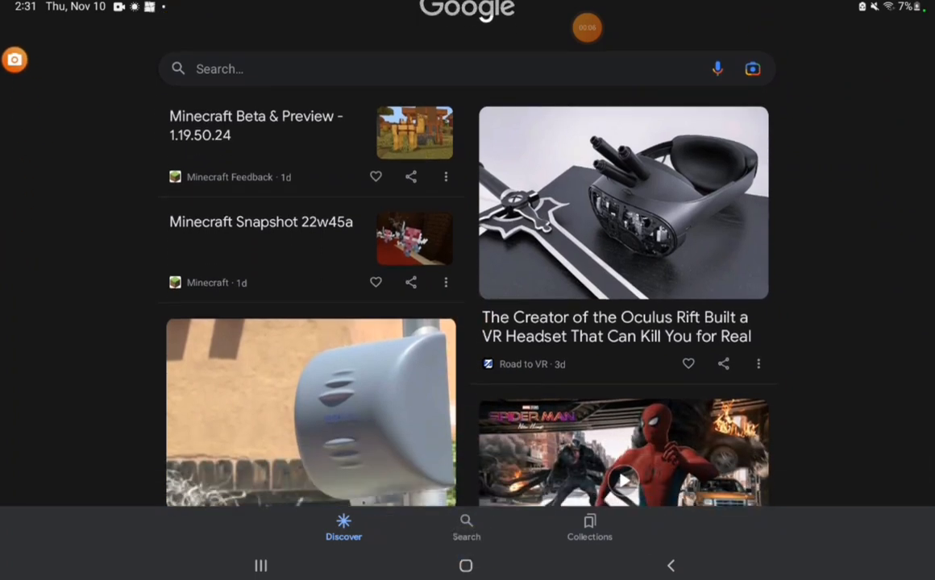
scroll("down", 3)
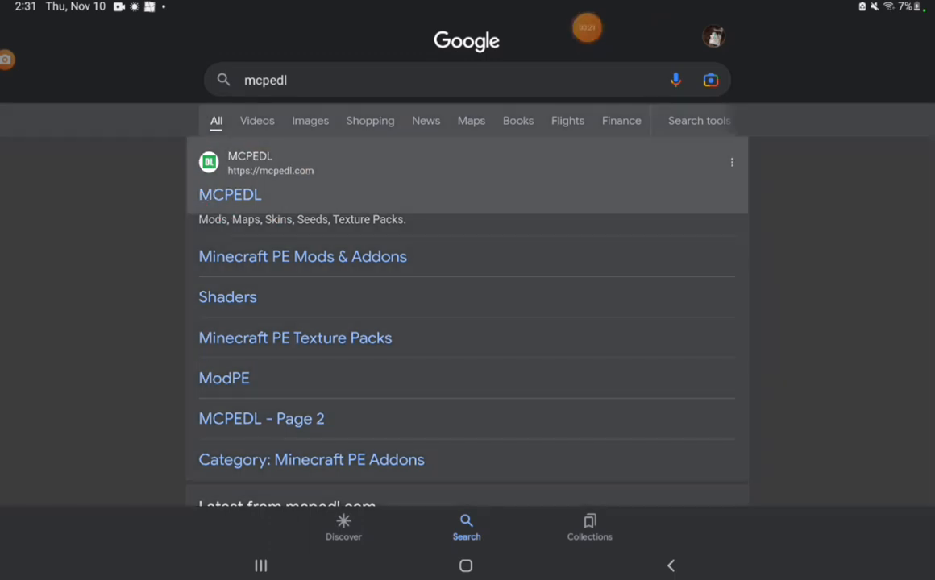
- Open the MCPEDL site and its Arath's Guns Add-on article
left_click(230, 194)
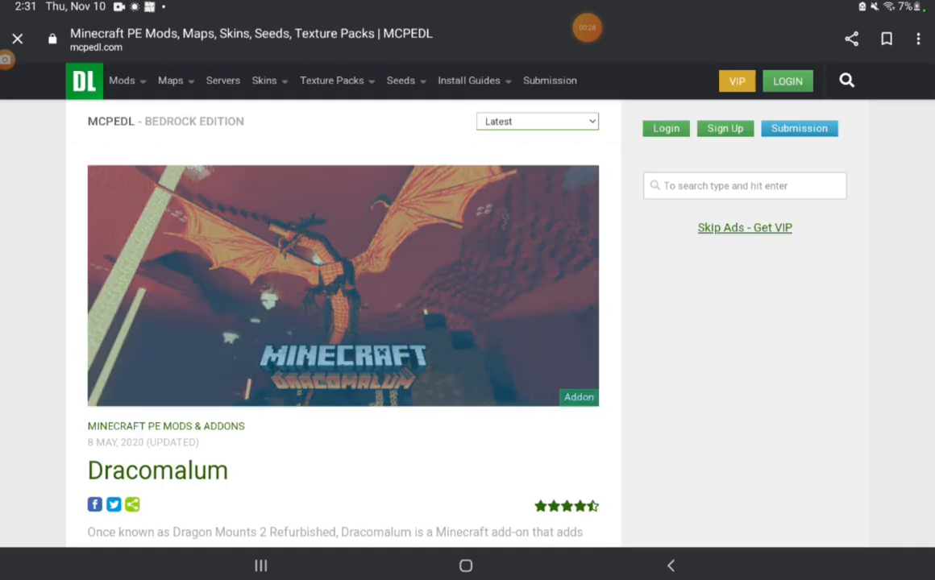
scroll("down", 3)
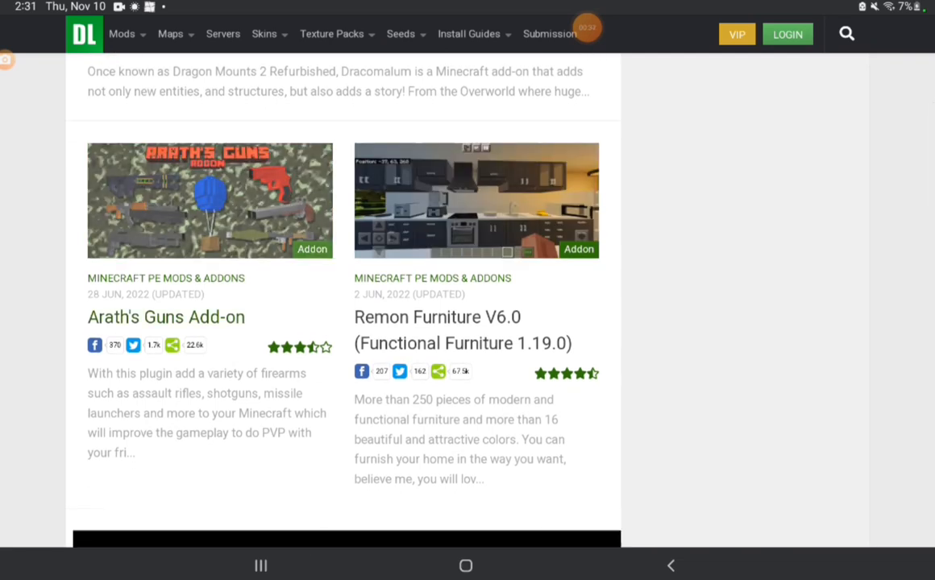
left_click(165, 317)
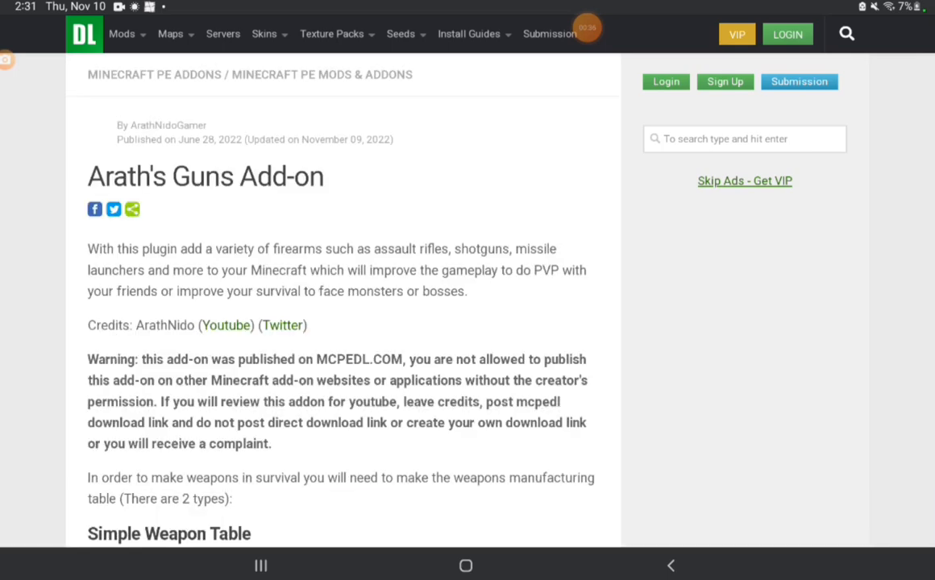
- Scroll the article down to the Downloads section and supported versions
scroll("down", 3)
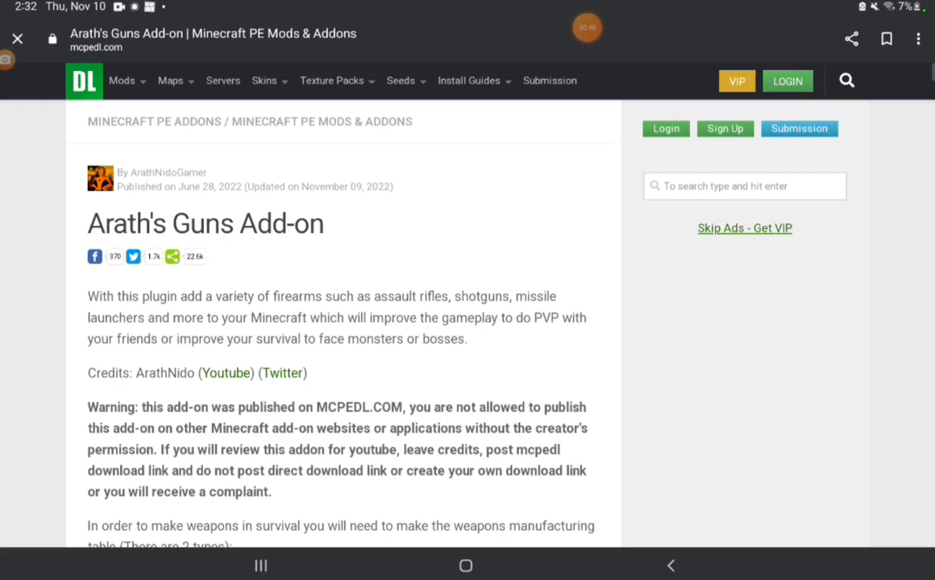
scroll("down", 3)
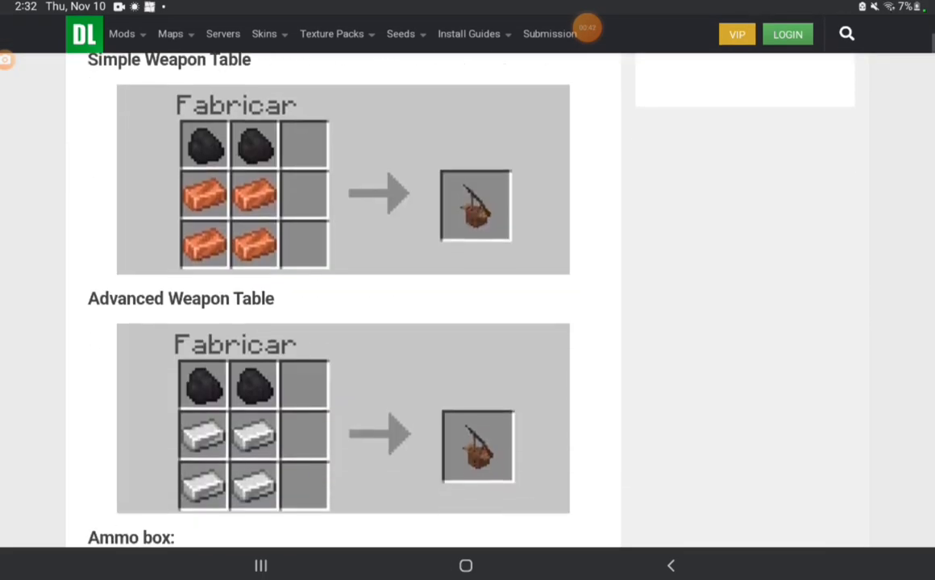
scroll("down", 3)
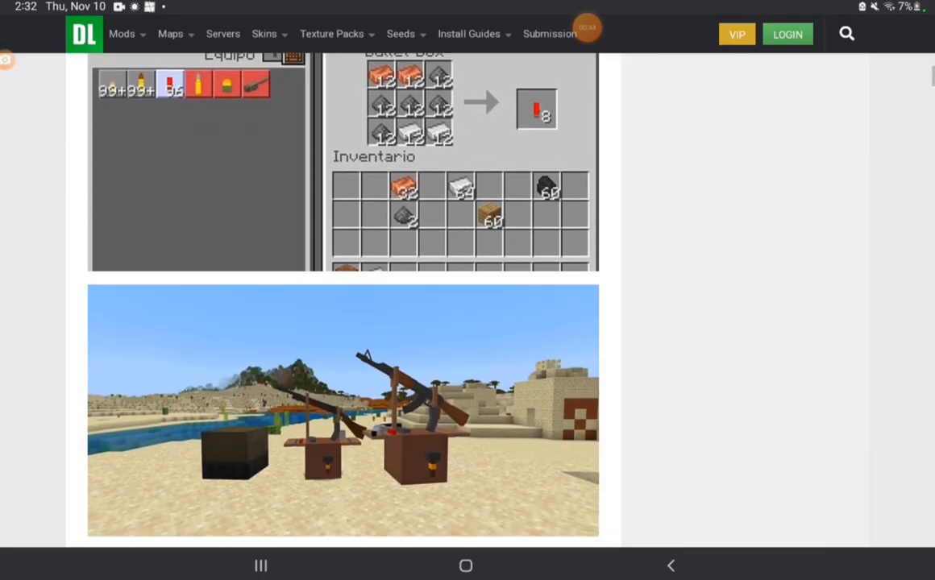
scroll("down", 3)
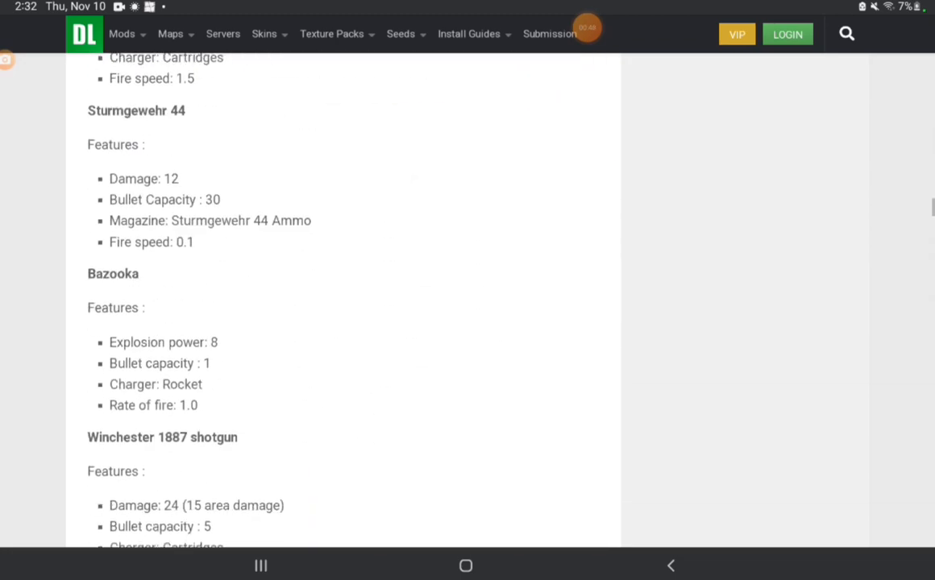
scroll("down", 3)
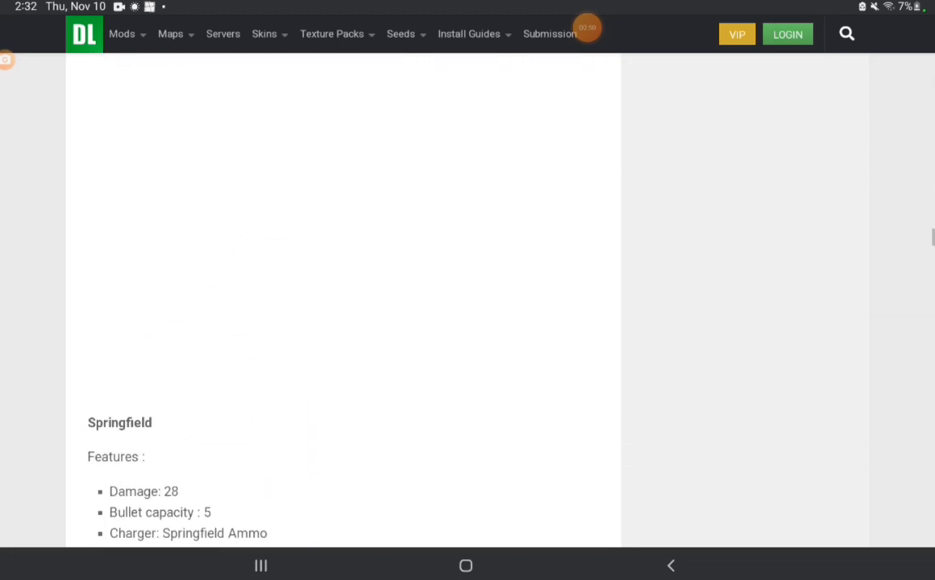
scroll("down", 3)
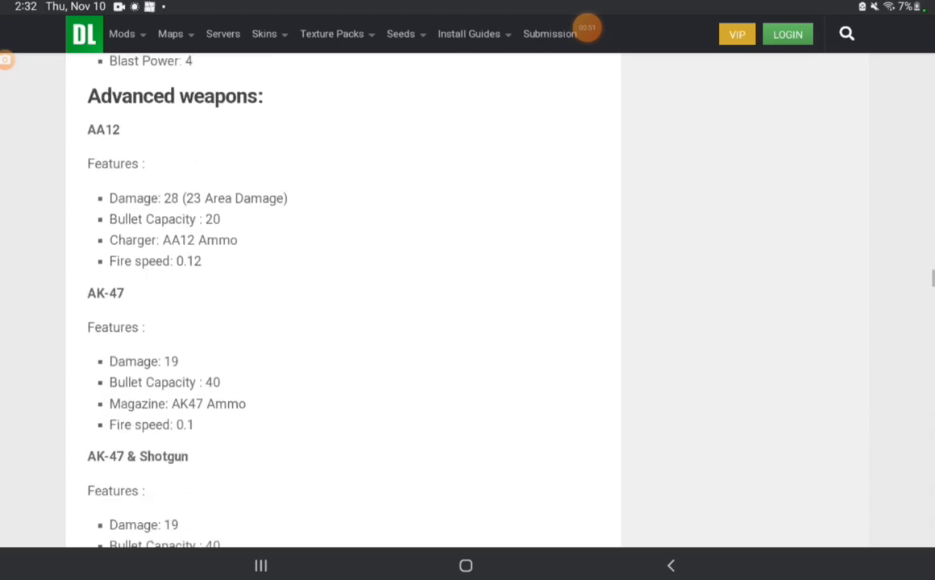
scroll("down", 3)
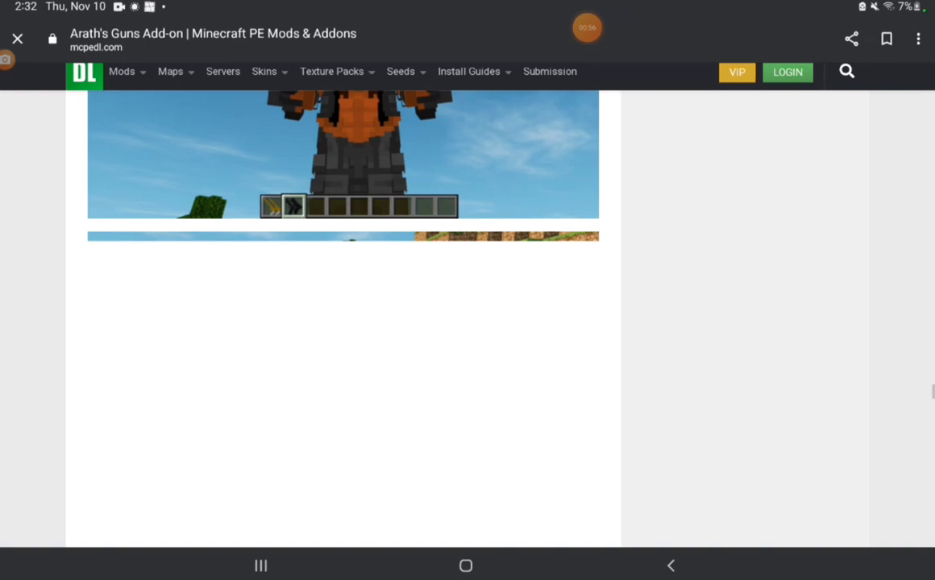
scroll("down", 3)
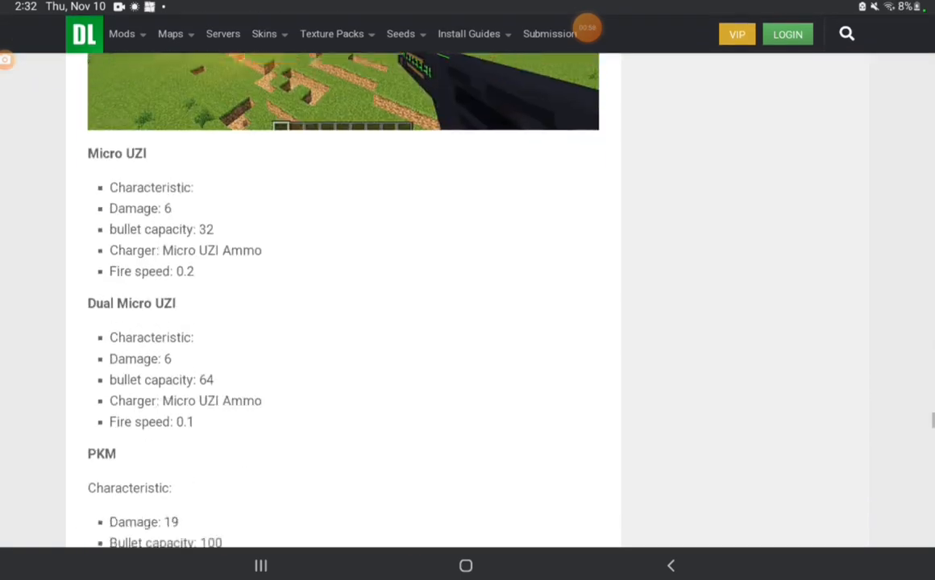
scroll("down", 3)
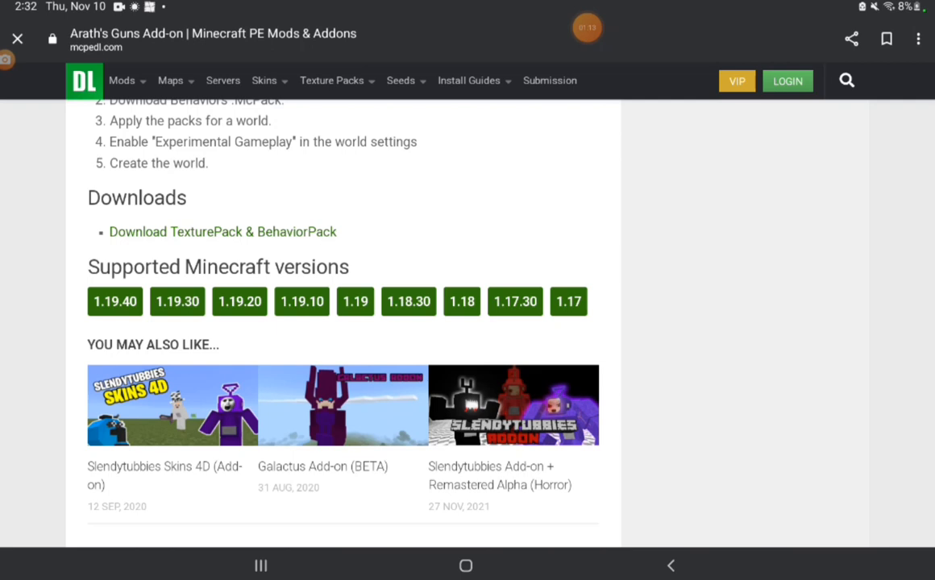
- Follow the TexturePack & BehaviorPack download link past MCPEDL's leaving notice
double_click(222, 232)
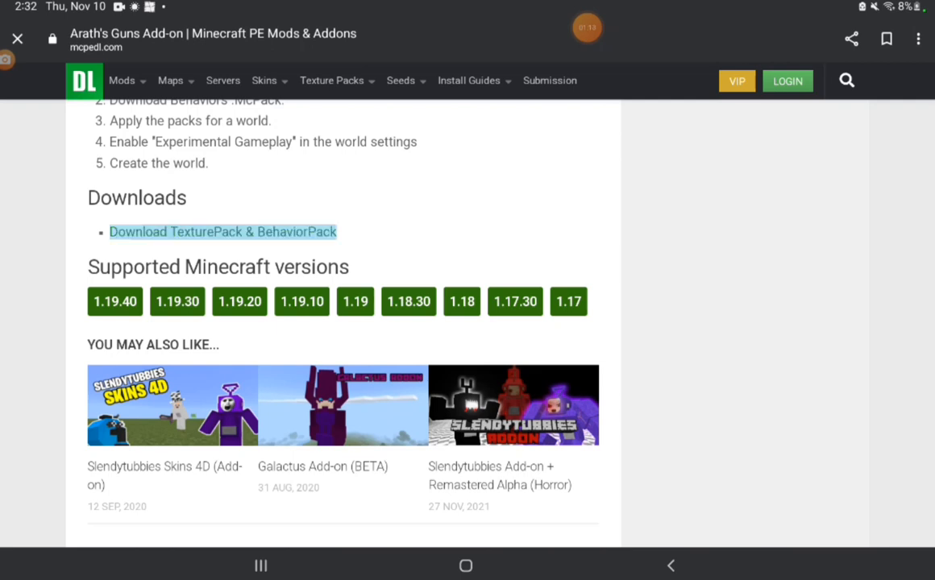
left_click(221, 233)
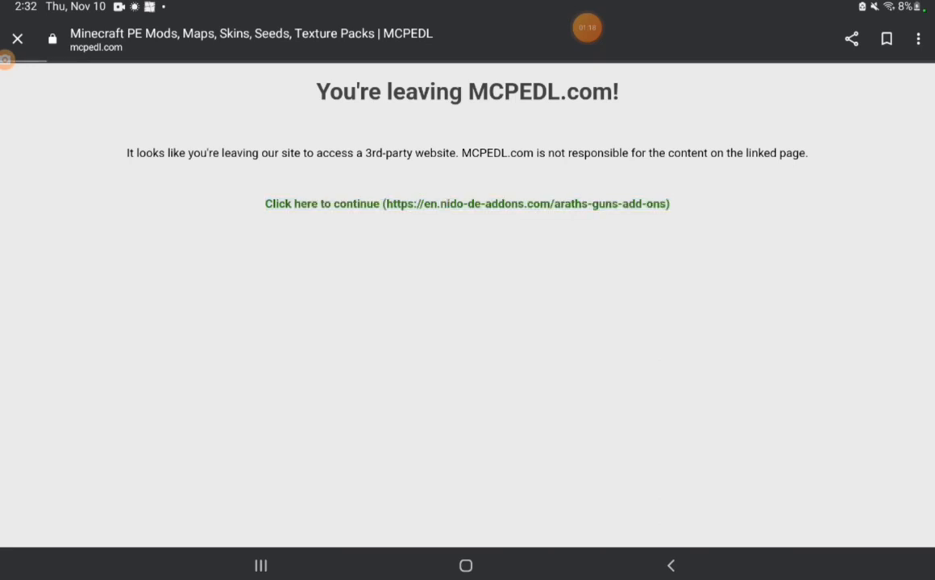
left_click(467, 203)
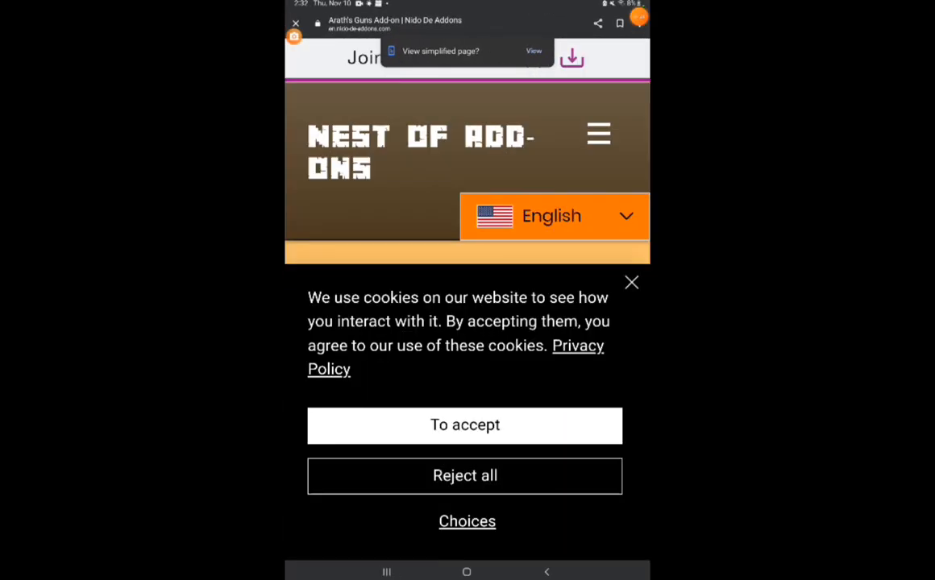
- Dismiss the pop-up and cookie consent notice on Nest of Add-ons
left_click(465, 426)
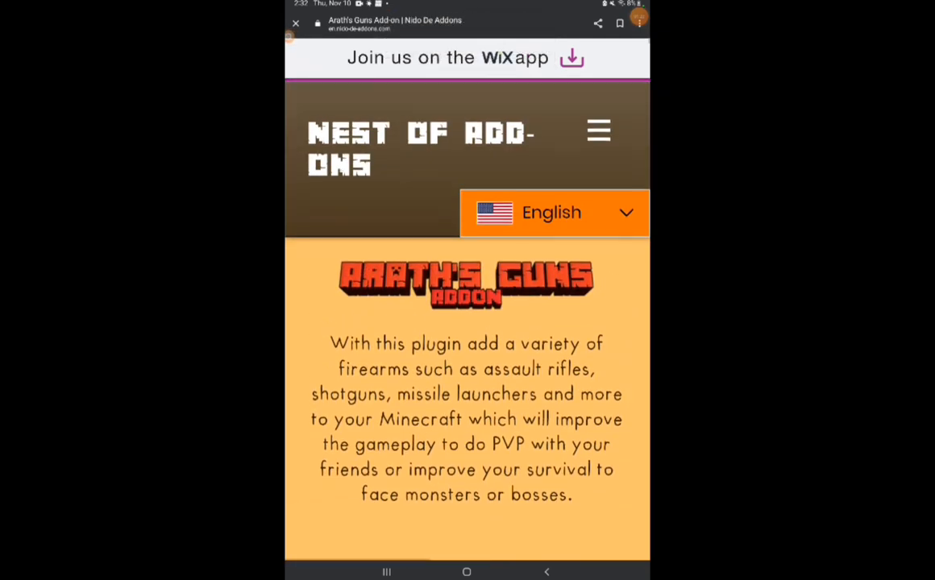
scroll("down", 3)
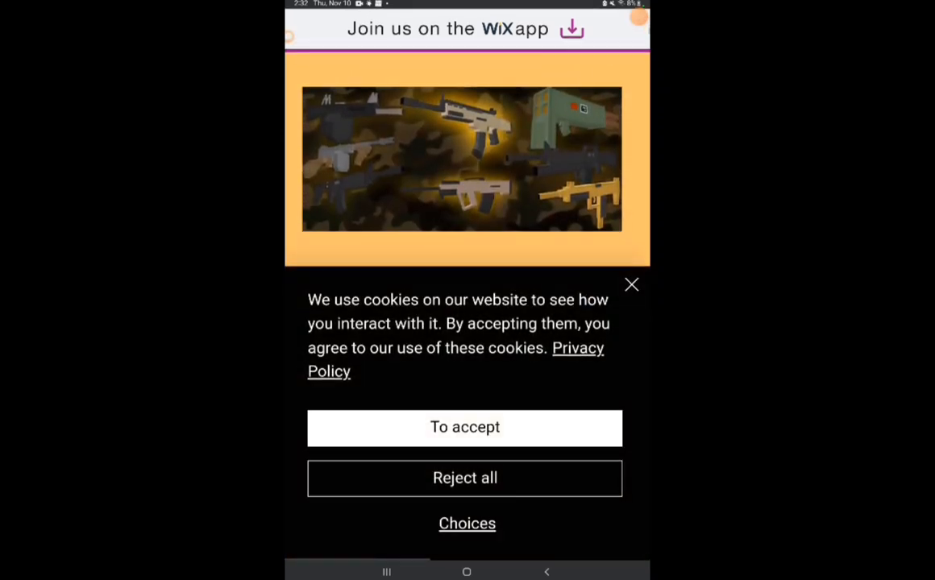
left_click(465, 428)
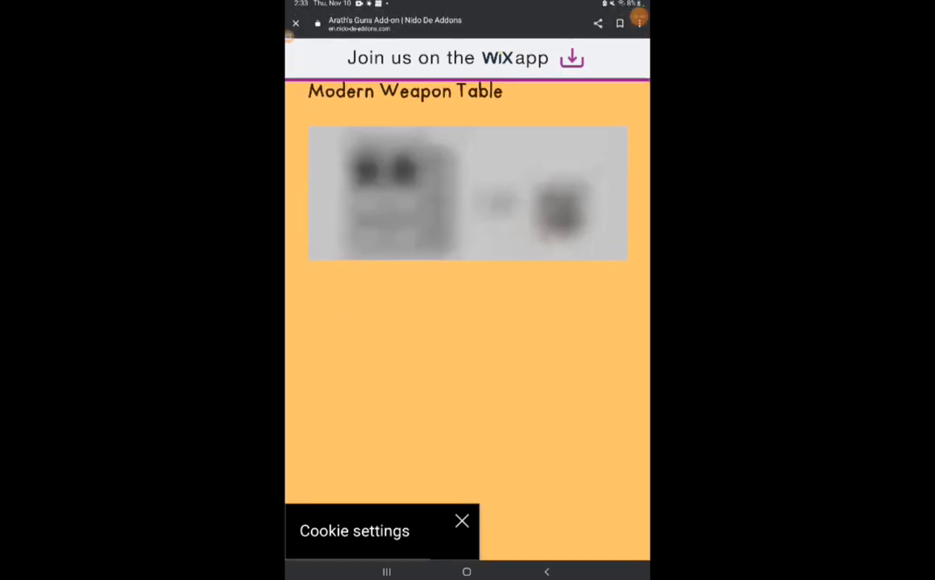
- Scroll past the weapon list and follow the TexturePack Linkvertise download
scroll("down", 3)
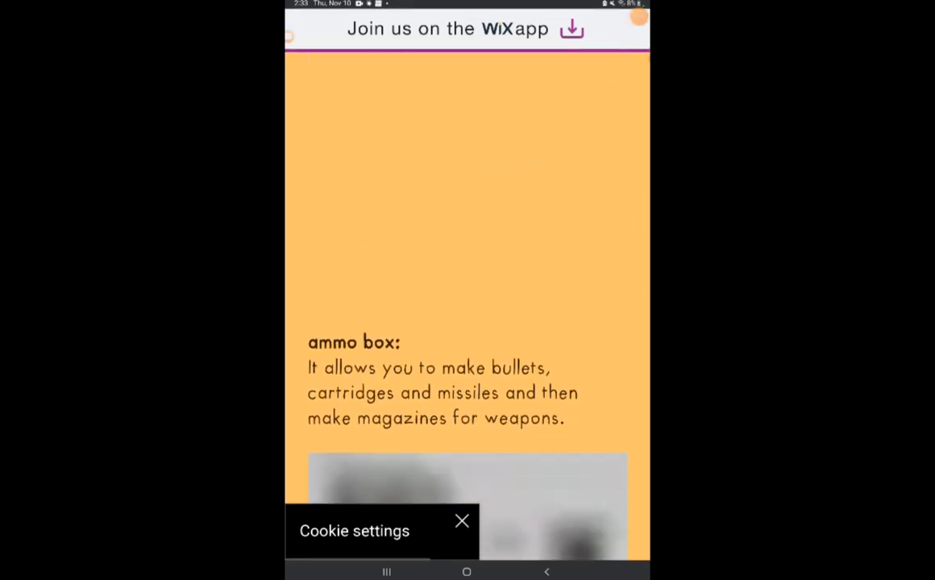
scroll("down", 3)
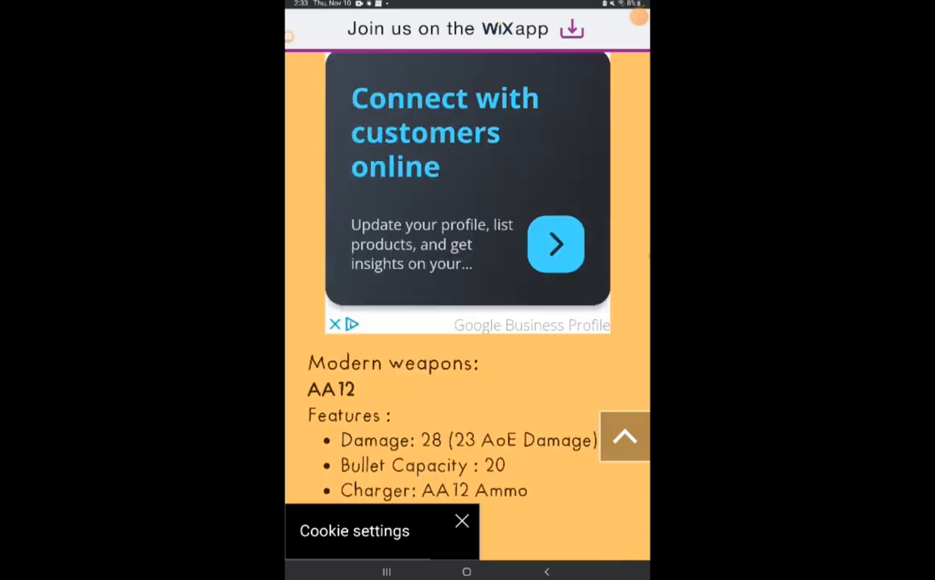
scroll("down", 3)
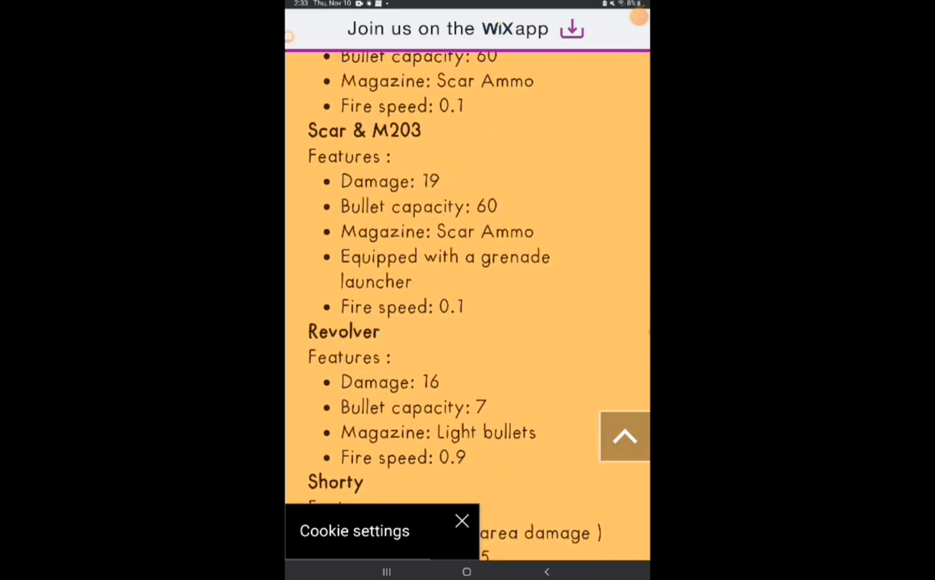
scroll("down", 3)
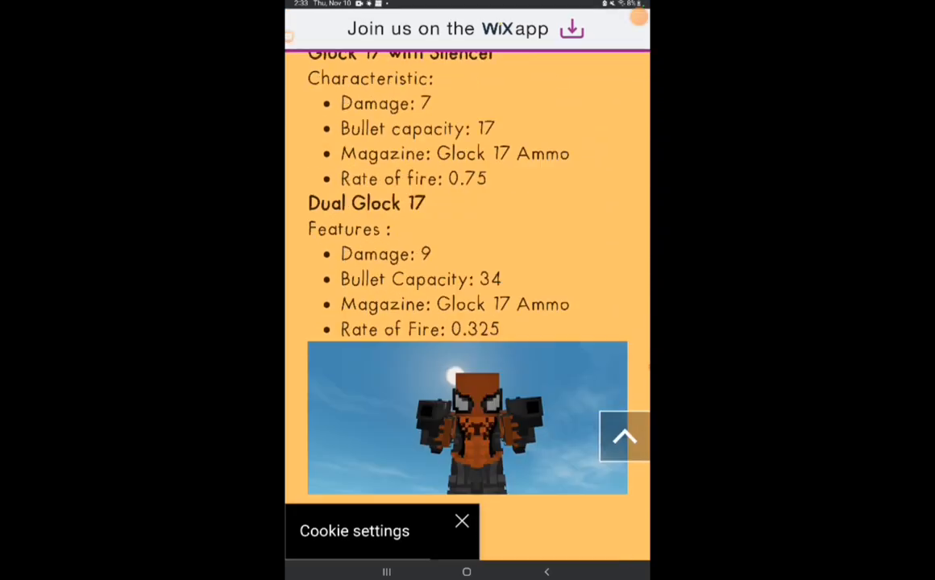
scroll("down", 3)
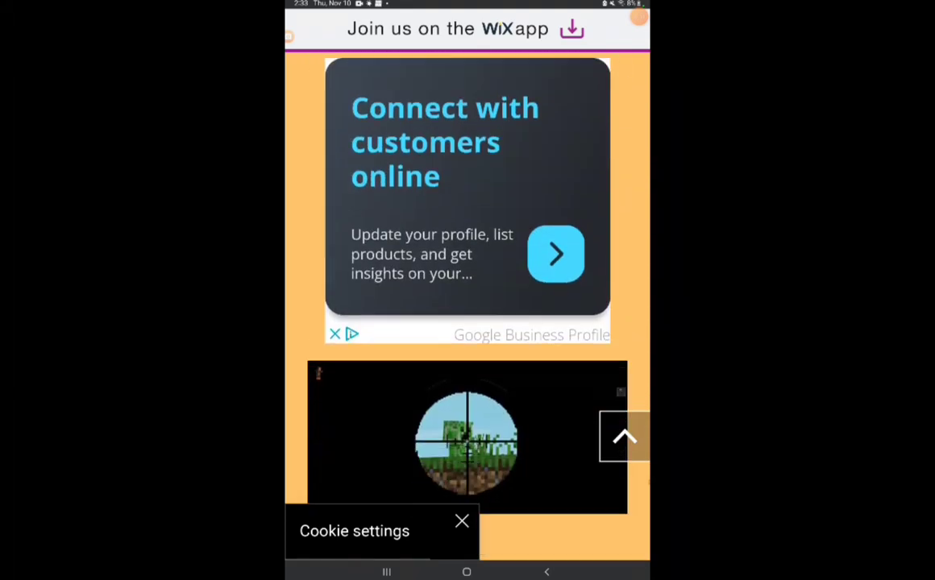
scroll("down", 3)
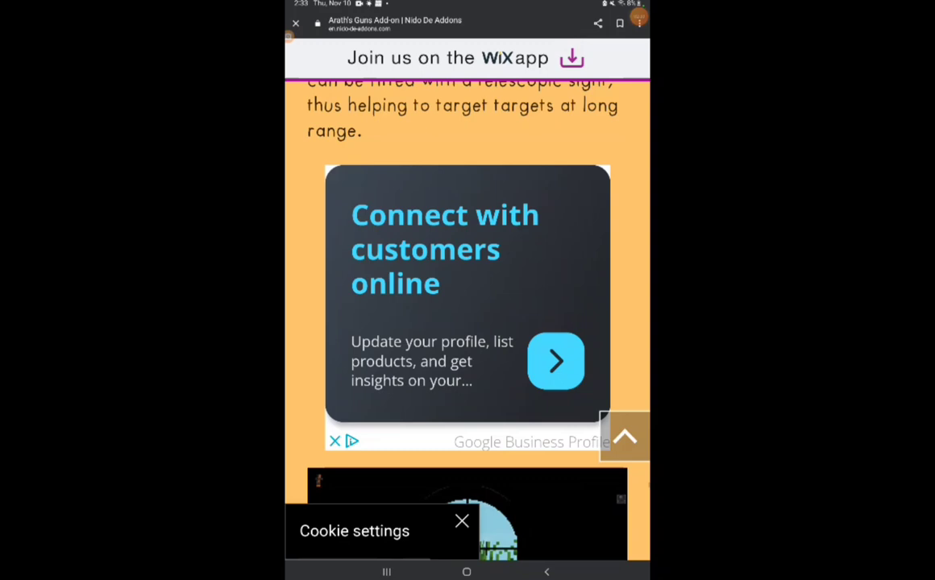
scroll("down", 3)
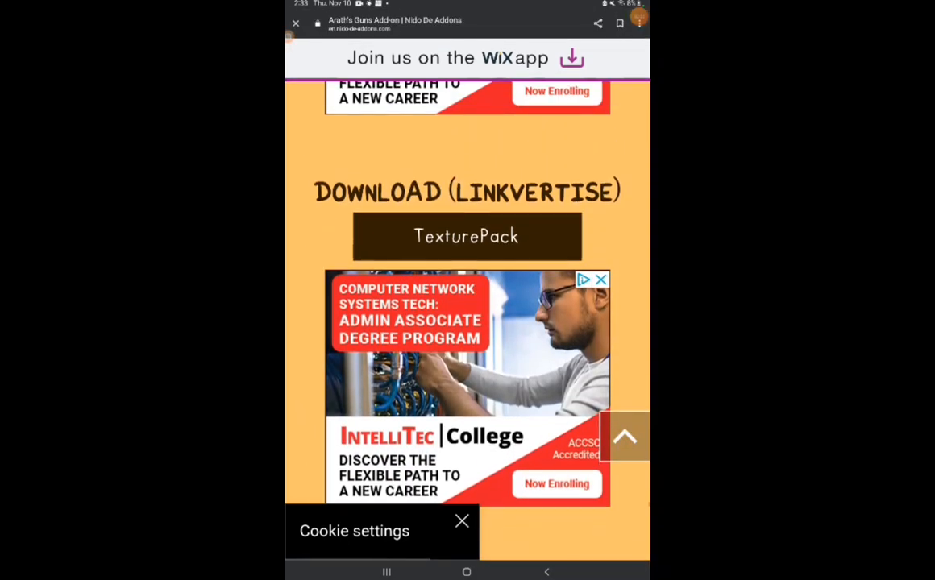
left_click(466, 236)
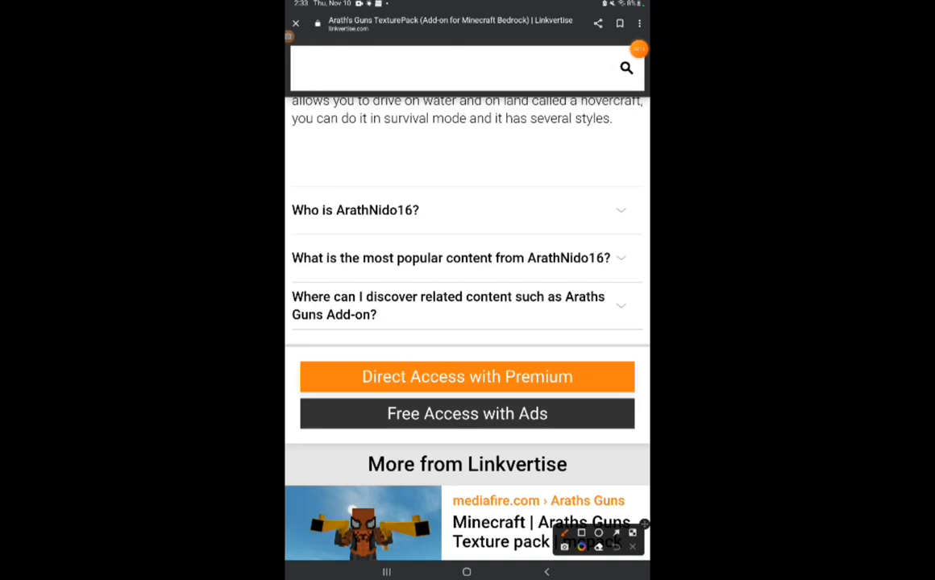
- Type 'Amo', then open the downloaded Arath's Guns TexturePack zip
type("A")
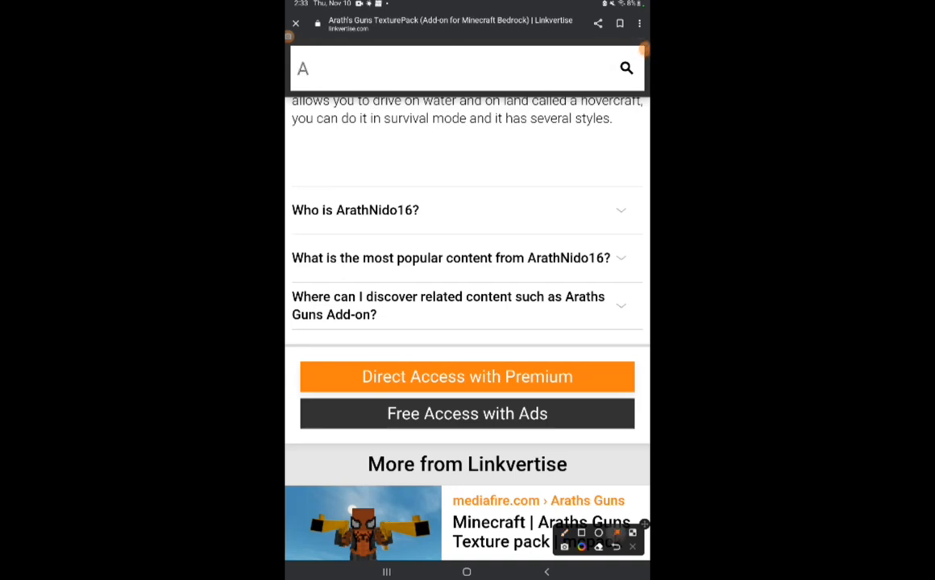
type("m")
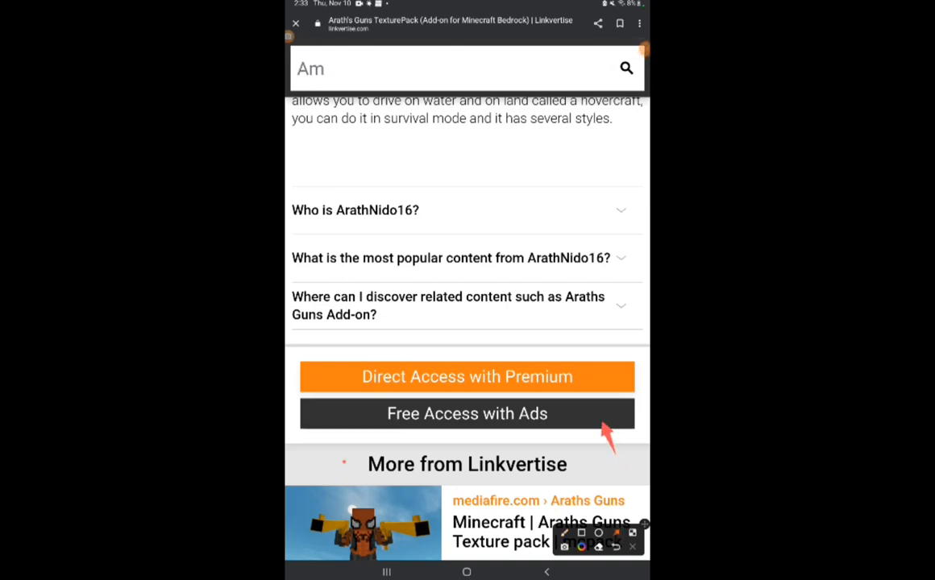
type("o")
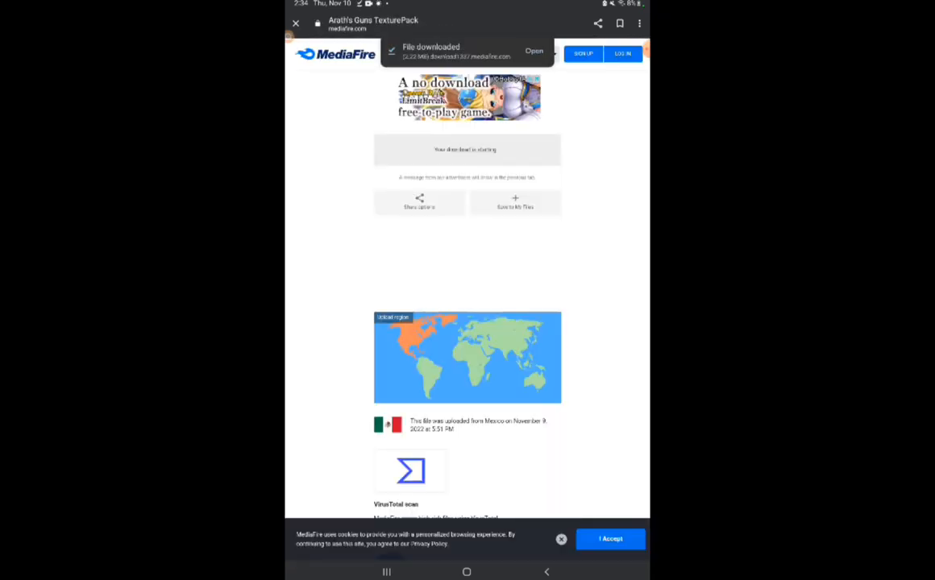
left_click(531, 51)
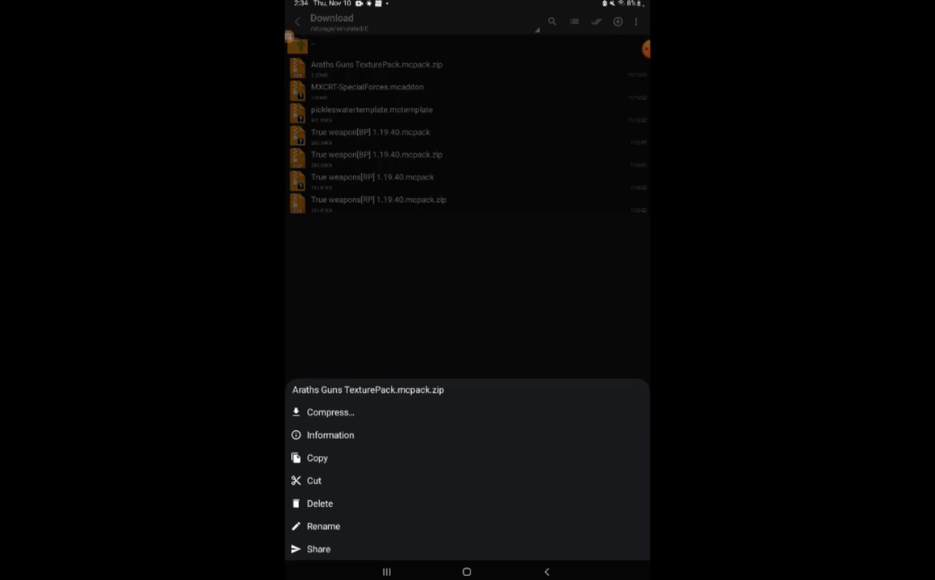
- Rename Araths Guns TexturePack.mcpack.zip to Araths Guns TexturePack.mcpack
left_click(324, 527)
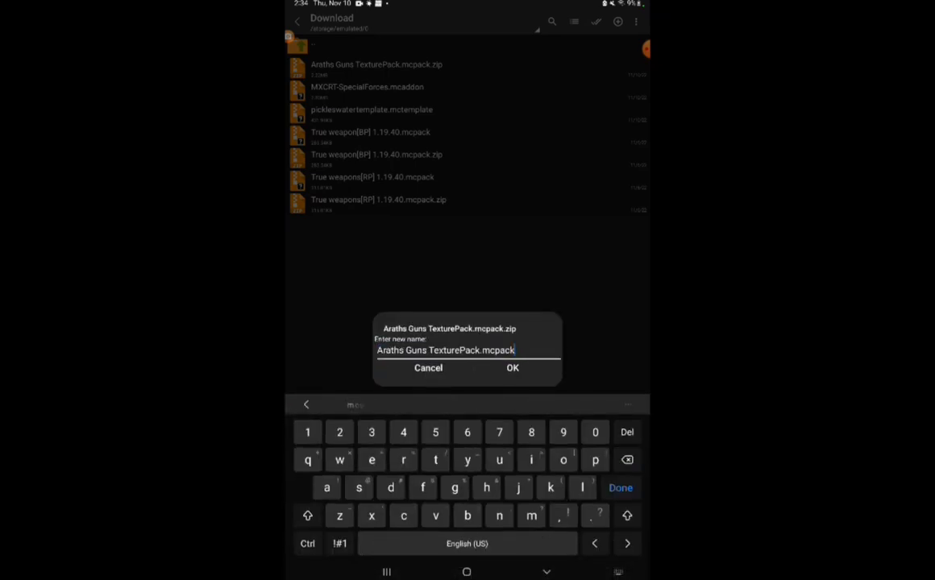
left_click(513, 369)
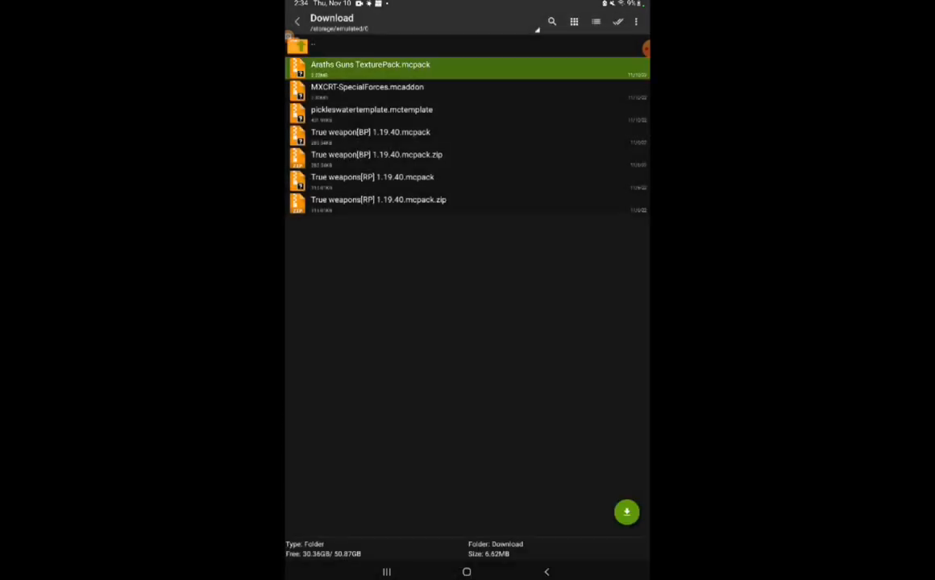
- Open the renamed Araths Guns TexturePack.mcpack to import it into Minecraft
left_click(296, 21)
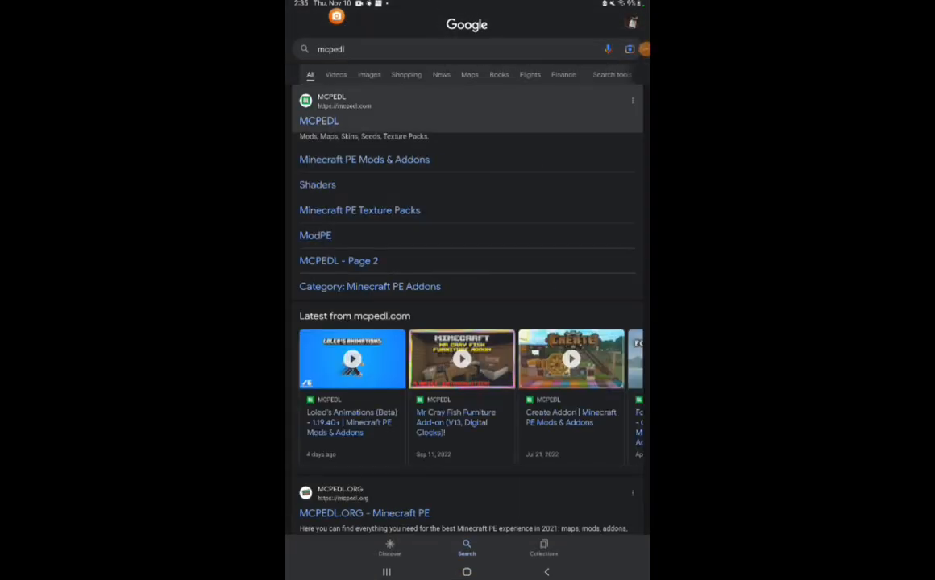
- Reopen Arath's Guns Add-on from Mods & Addons and follow its pack download link
left_click(320, 120)
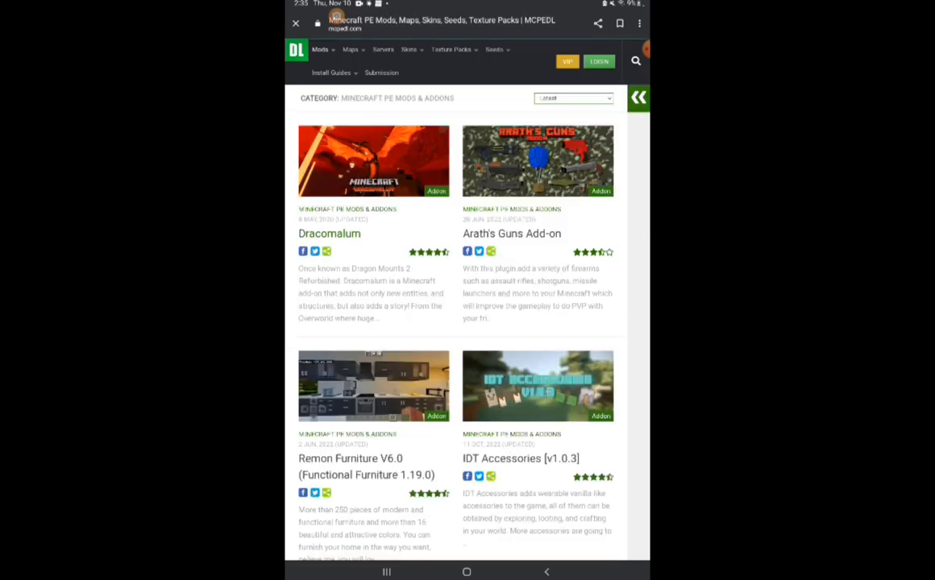
scroll("down", 3)
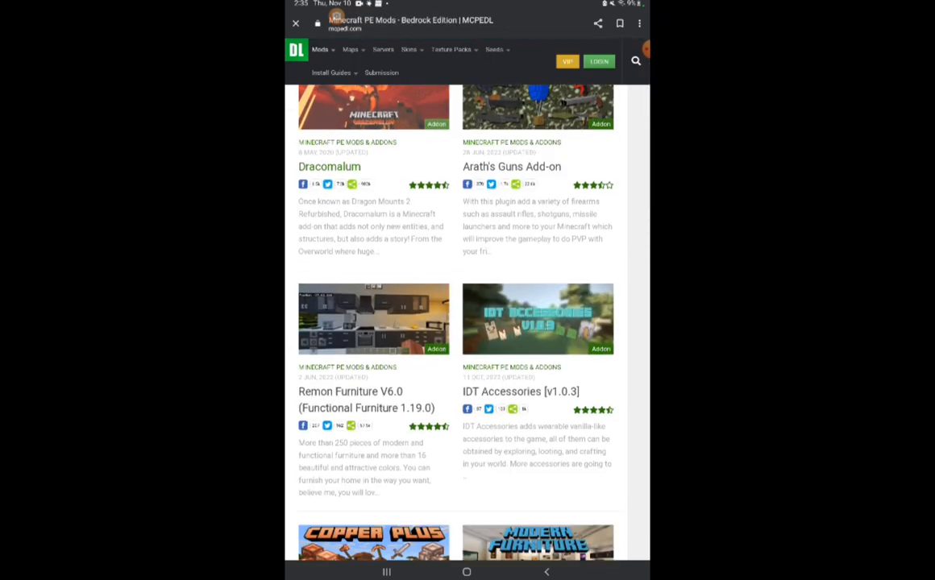
left_click(330, 166)
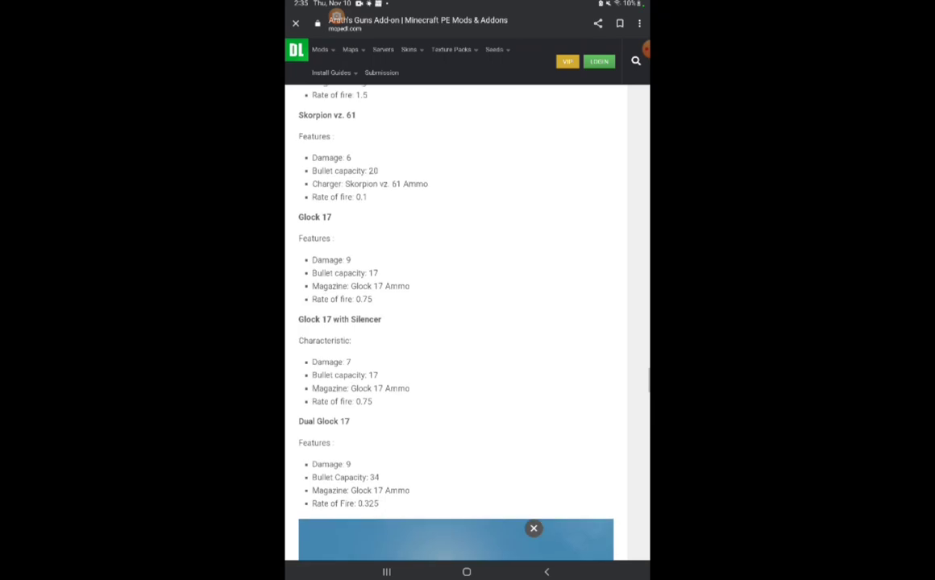
scroll("down", 3)
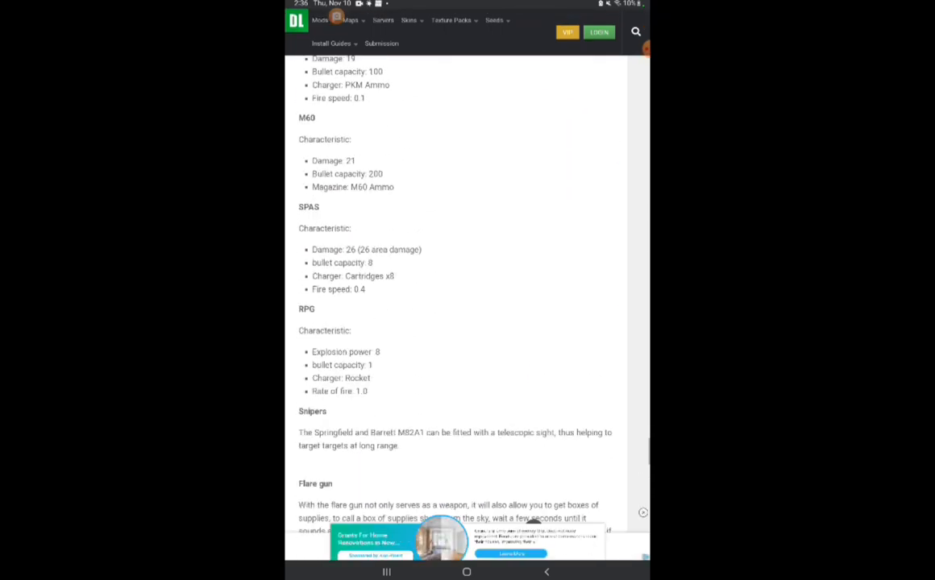
scroll("down", 3)
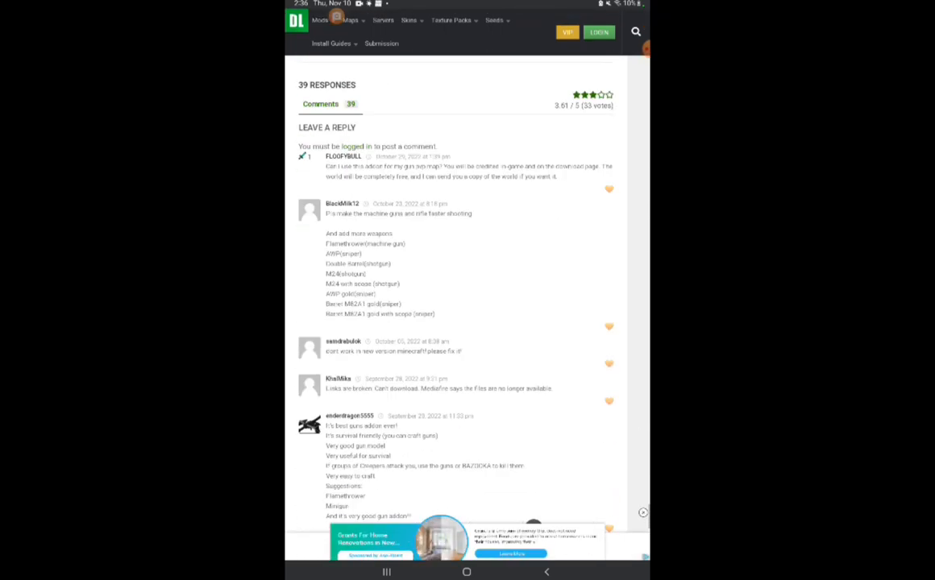
scroll("up", 3)
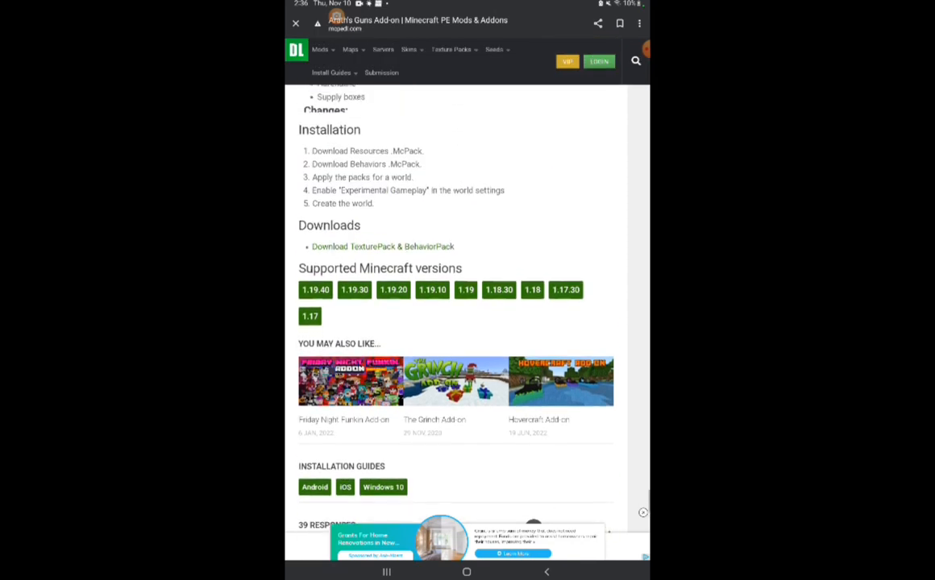
left_click(382, 246)
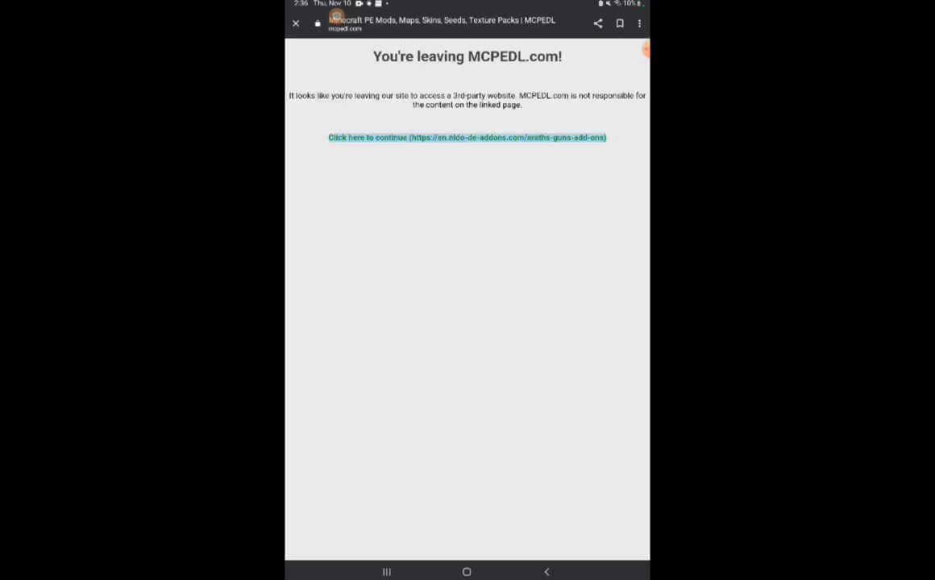
- Continue to Nido De Addons, dismiss the cookie notice and scroll the gun list
left_click(467, 137)
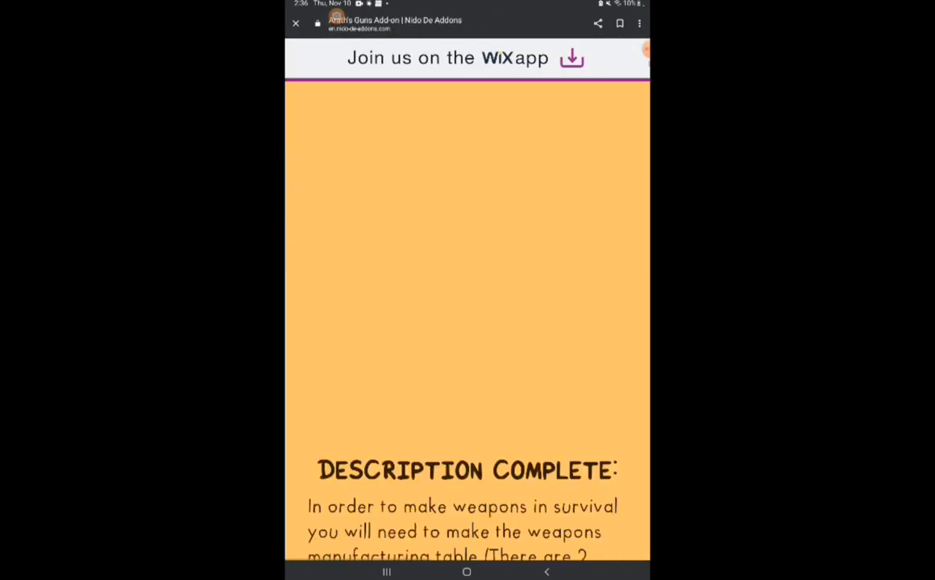
scroll("down", 3)
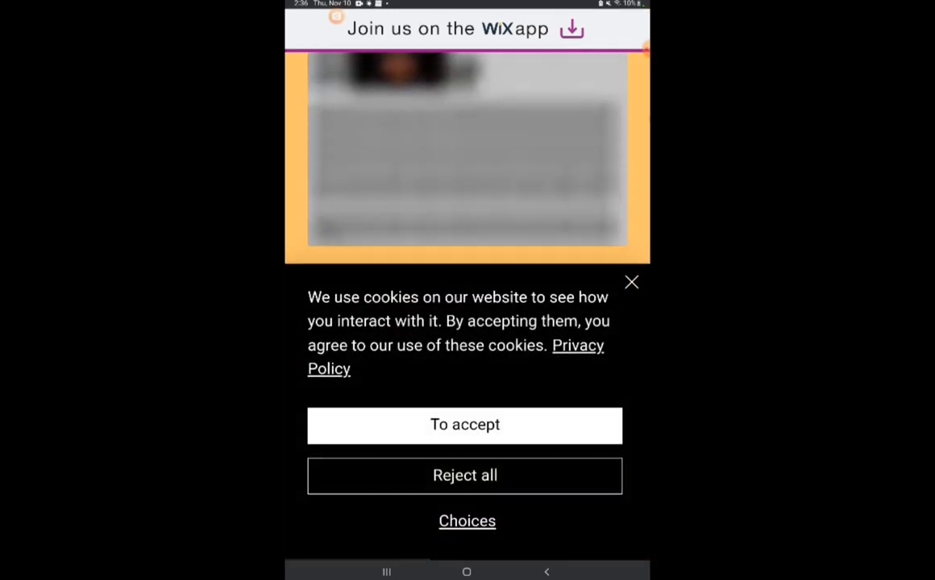
left_click(465, 426)
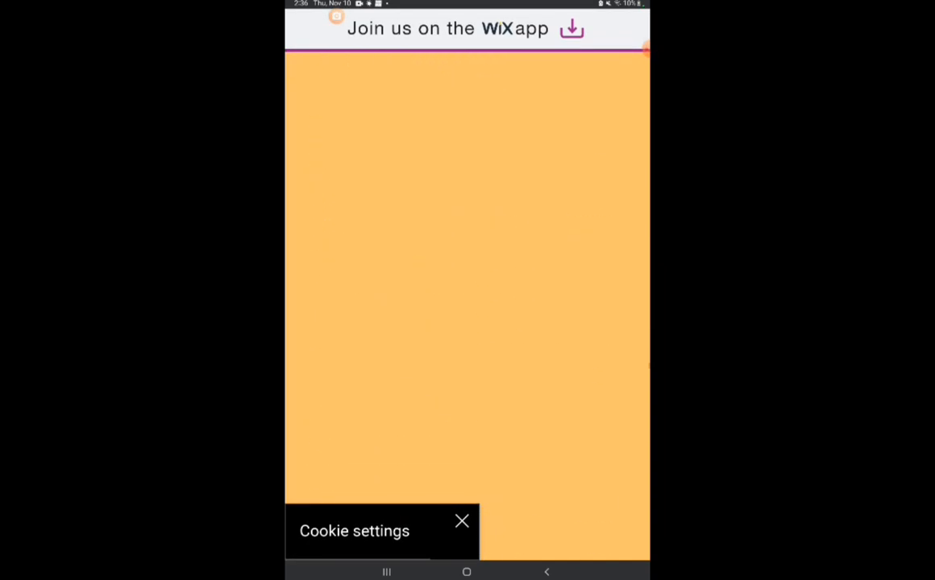
scroll("down", 3)
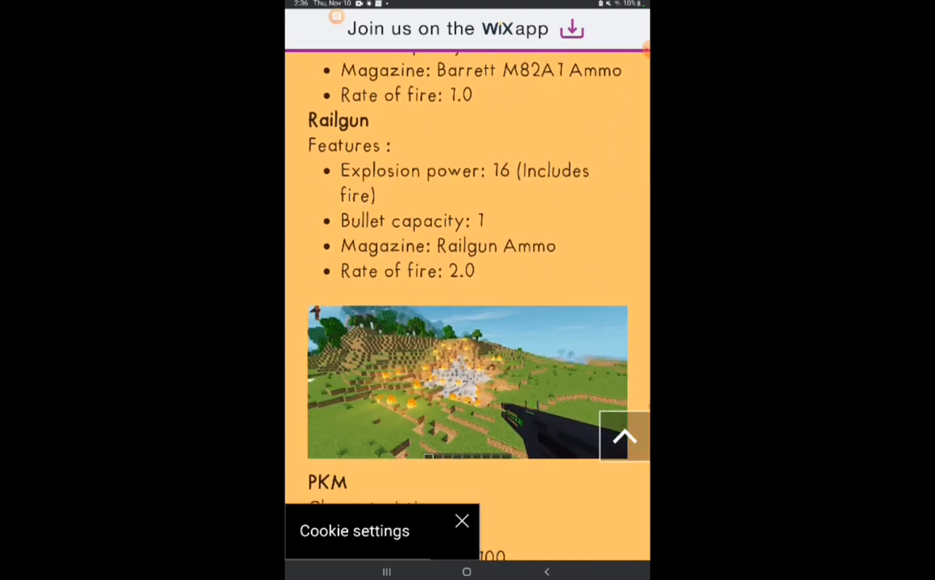
scroll("down", 3)
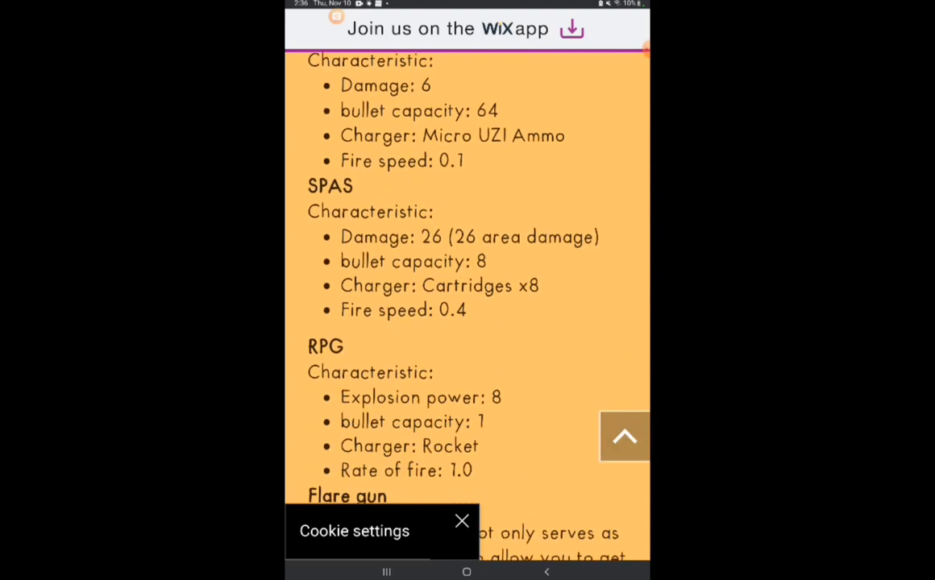
scroll("down", 3)
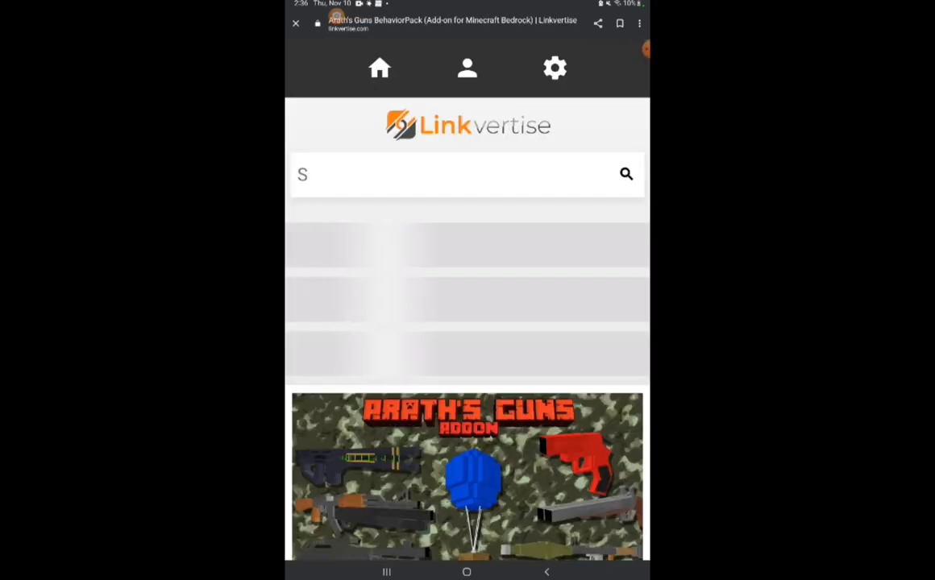
- Scroll through Linkvertise's sponsored articles and close them to reach MediaFire
scroll("down", 3)
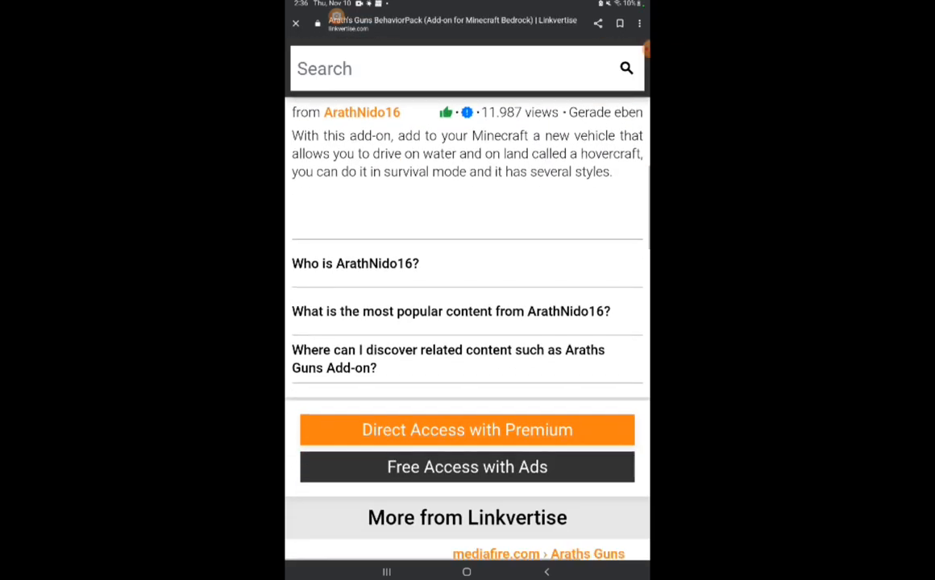
scroll("down", 3)
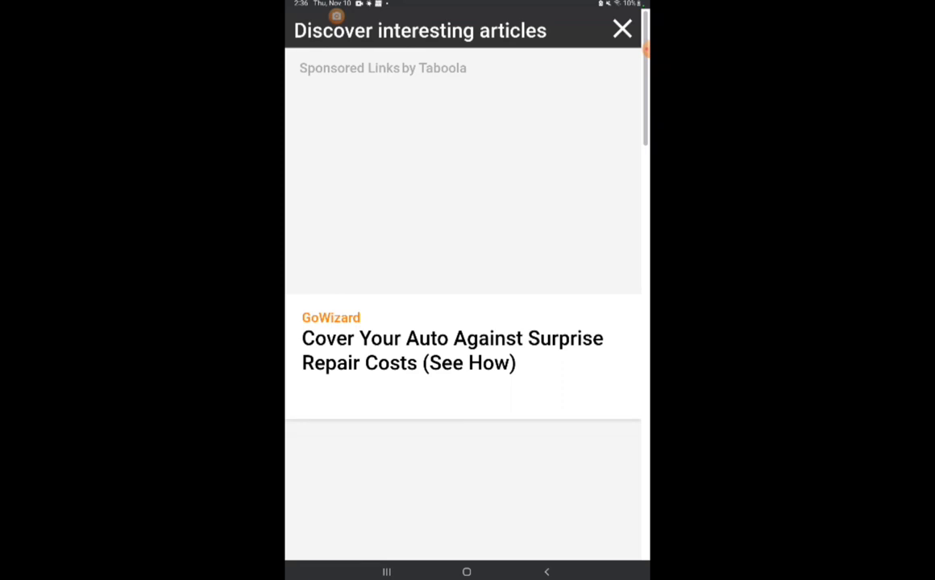
scroll("down", 3)
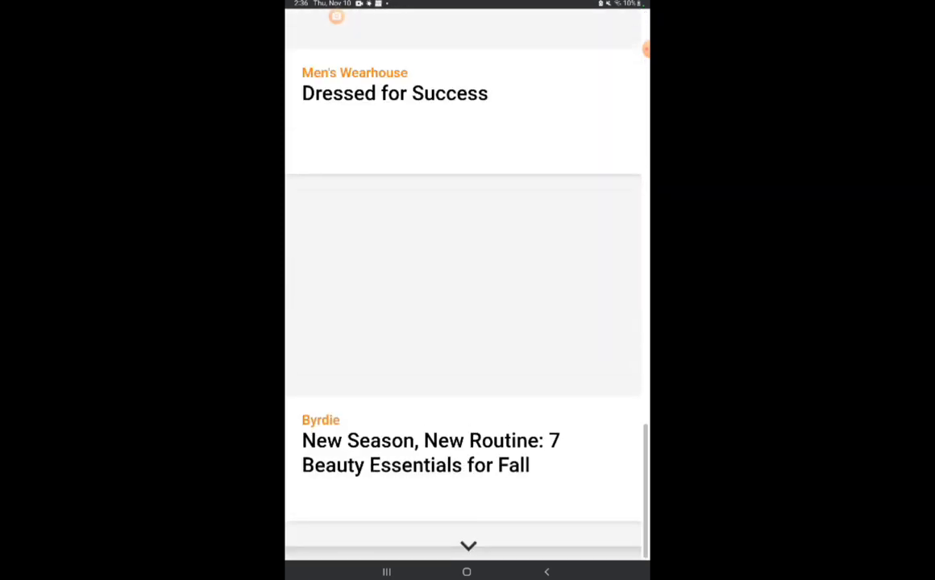
scroll("down", 3)
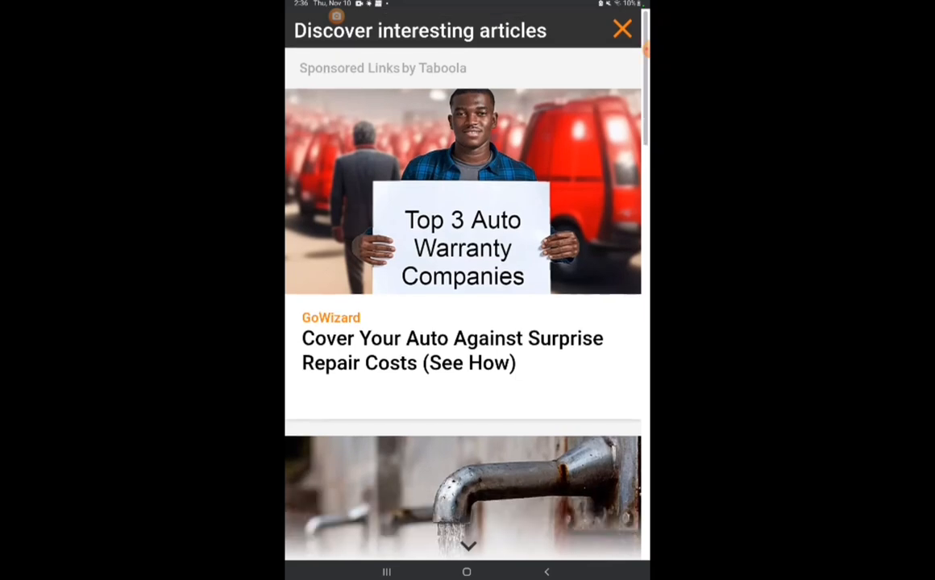
left_click(622, 27)
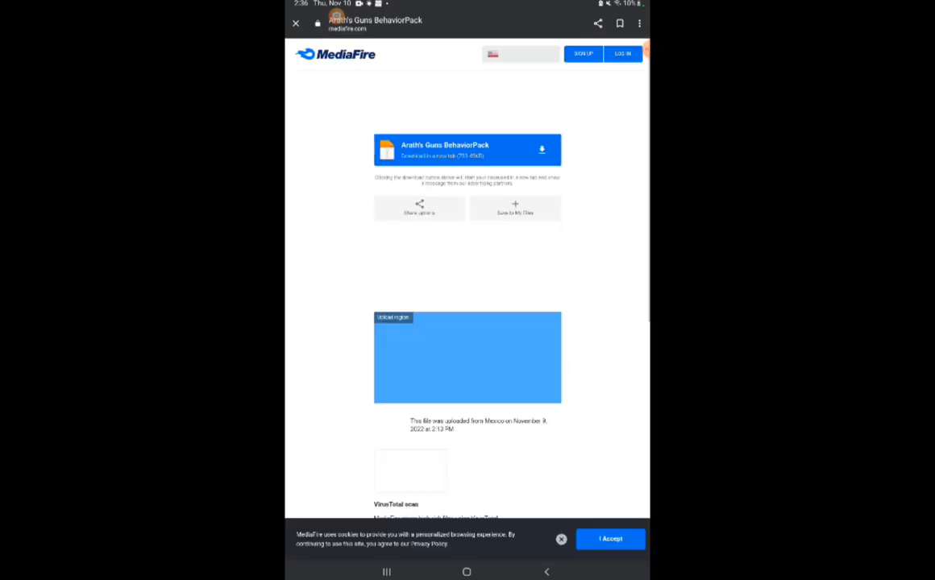
- Download Arath's Guns BehaviorPack from MediaFire and open it with ZArchiver
left_click(467, 149)
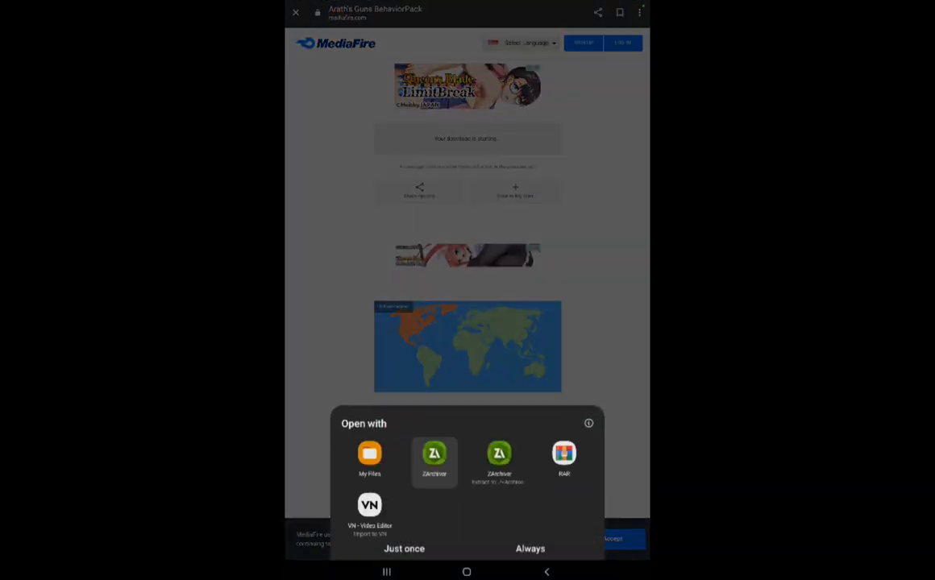
left_click(434, 457)
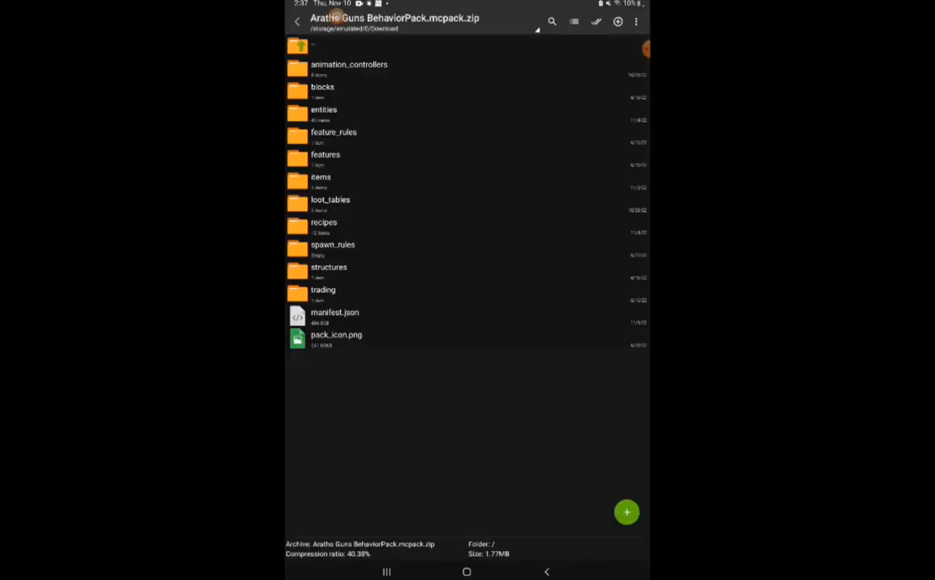
- Rename Araths Guns BehaviorPack.mcpack.zip to .mcpack in Download and import it into Minecraft
left_click(295, 21)
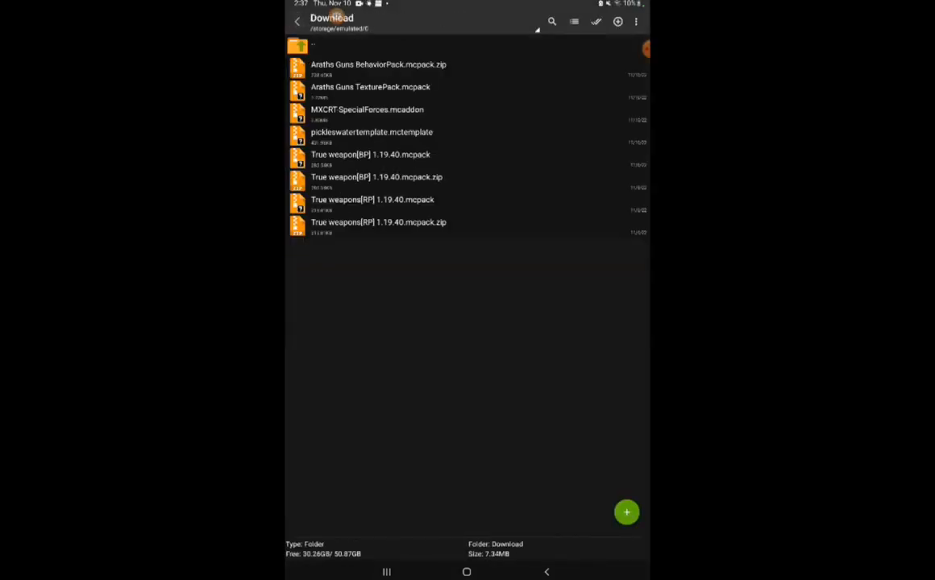
left_click(382, 65)
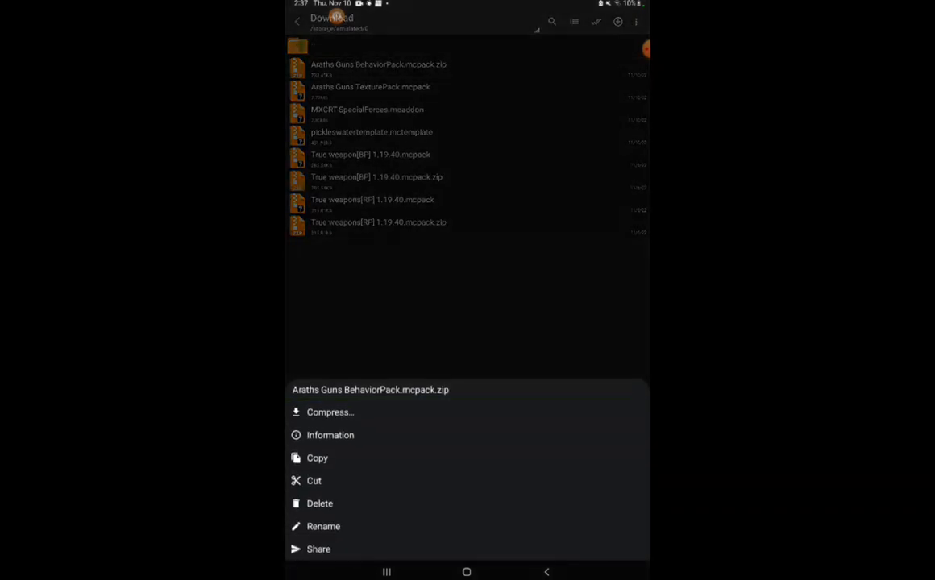
left_click(323, 526)
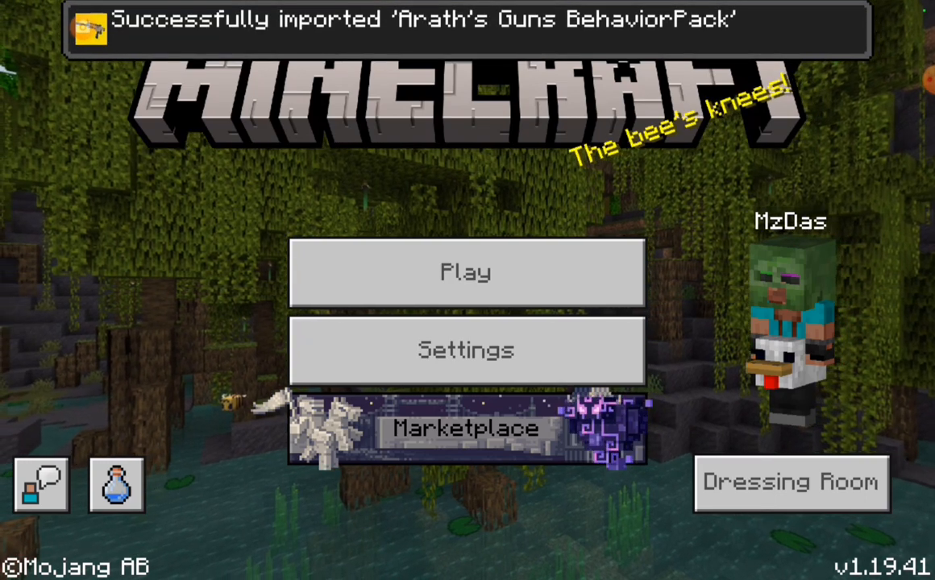
- Create a new Survival world named 'look' on Normal difficulty, with behavior packs applied
left_click(466, 273)
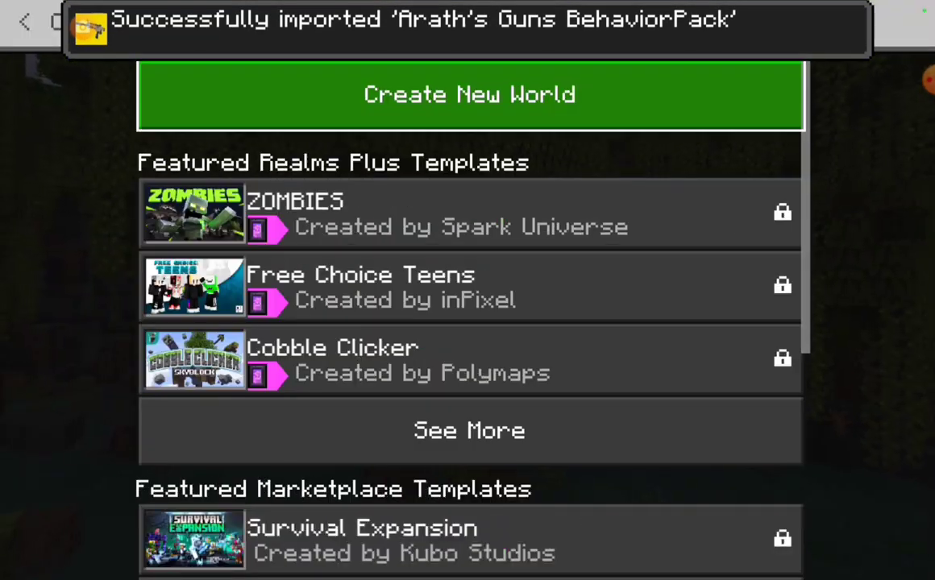
left_click(470, 94)
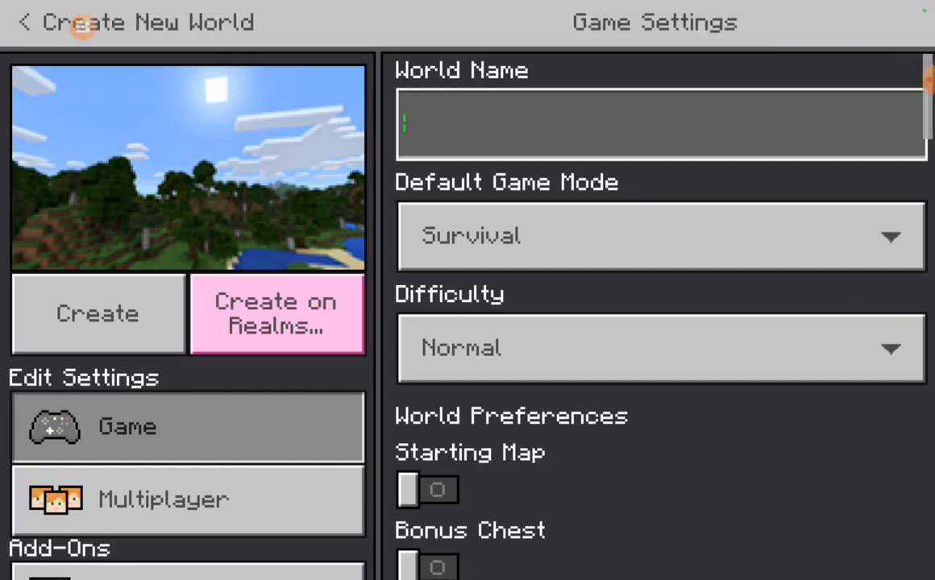
left_click(185, 458)
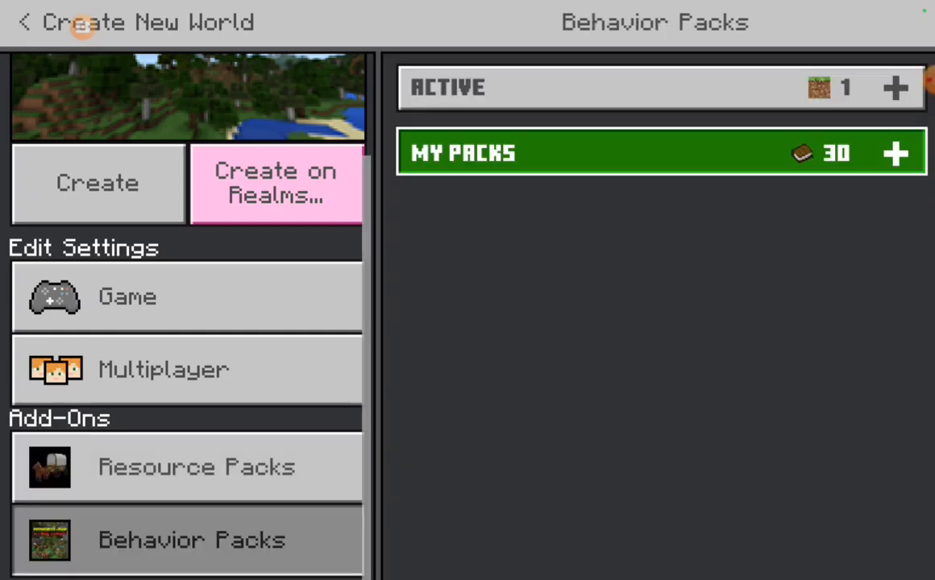
left_click(894, 153)
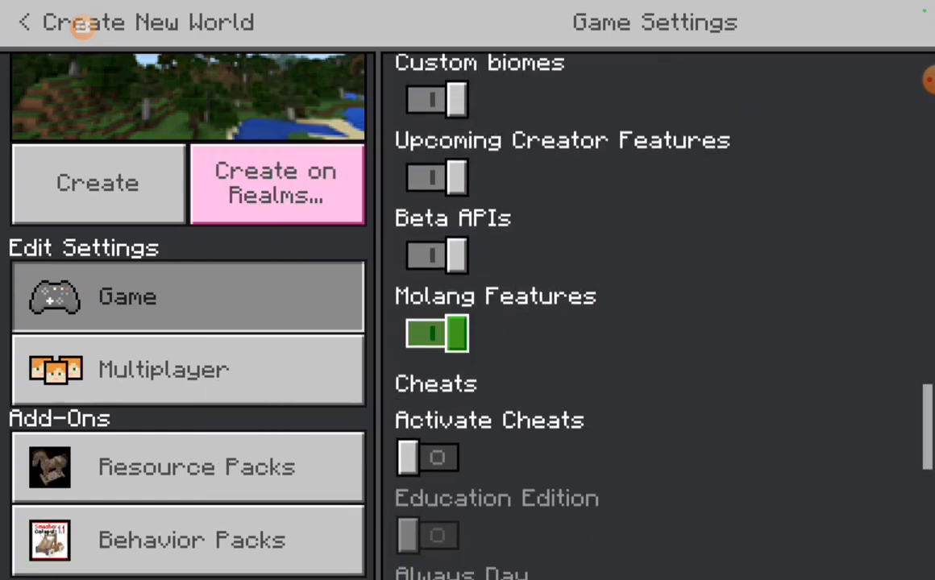
scroll("down", 3)
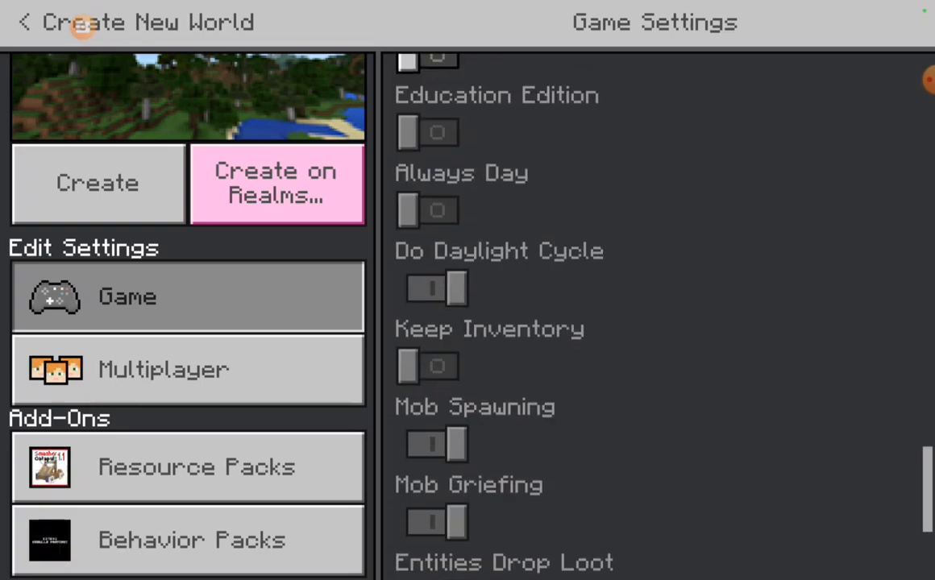
scroll("down", 3)
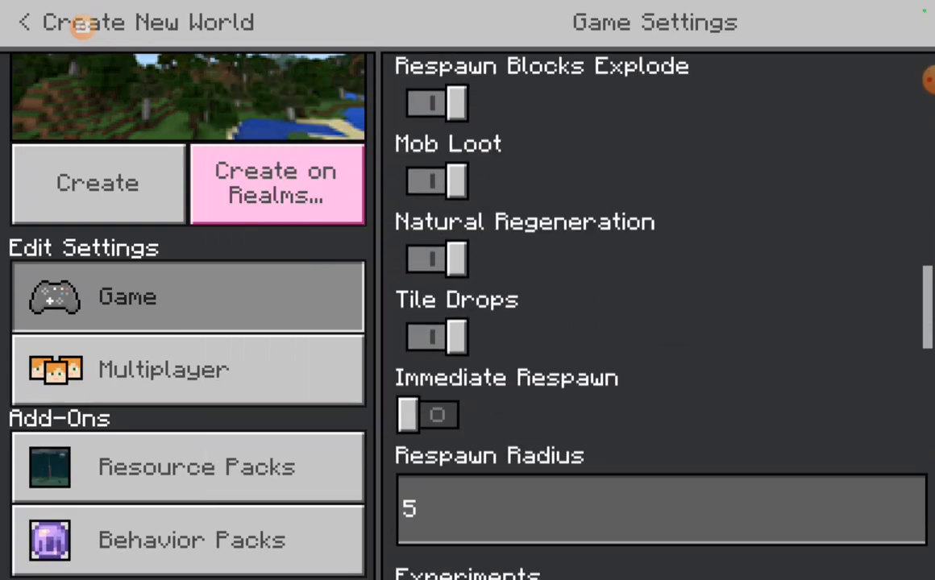
scroll("down", 3)
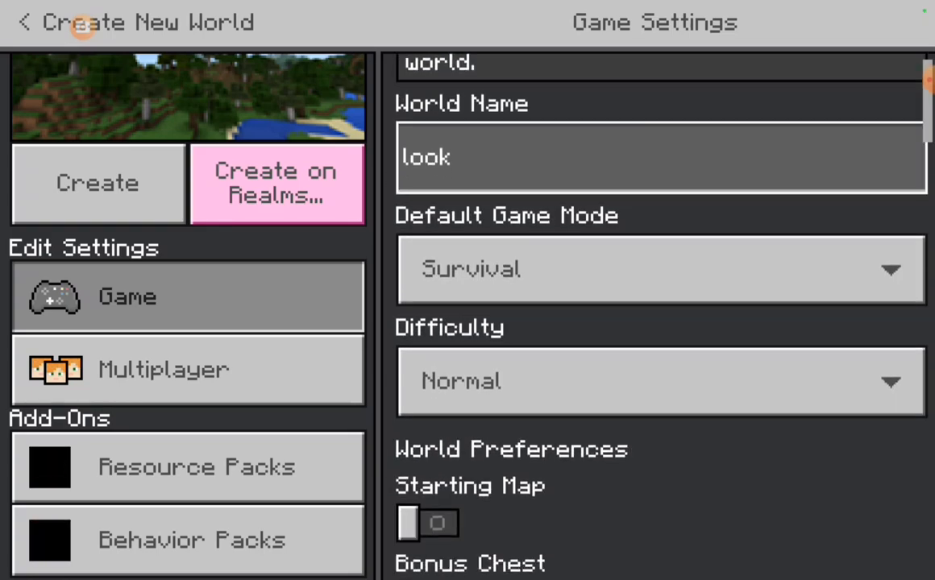
left_click(98, 184)
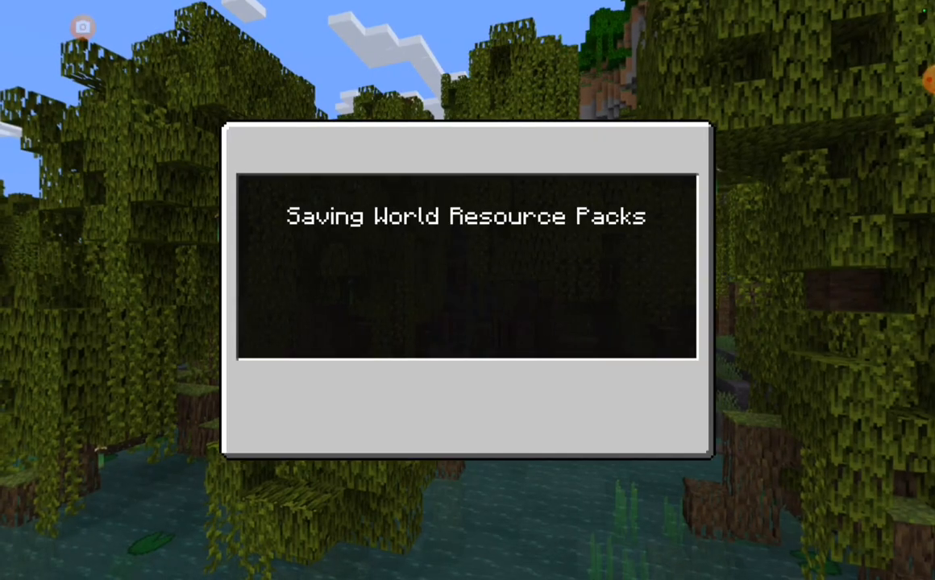